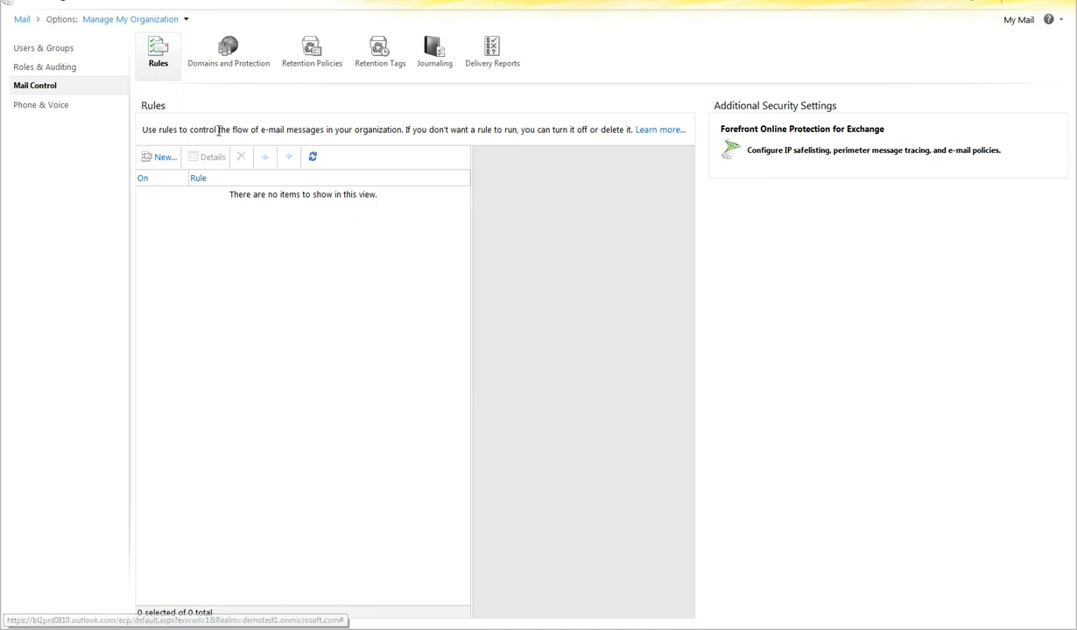
{"action": "mouse_move", "coordinate": [252, 240]}
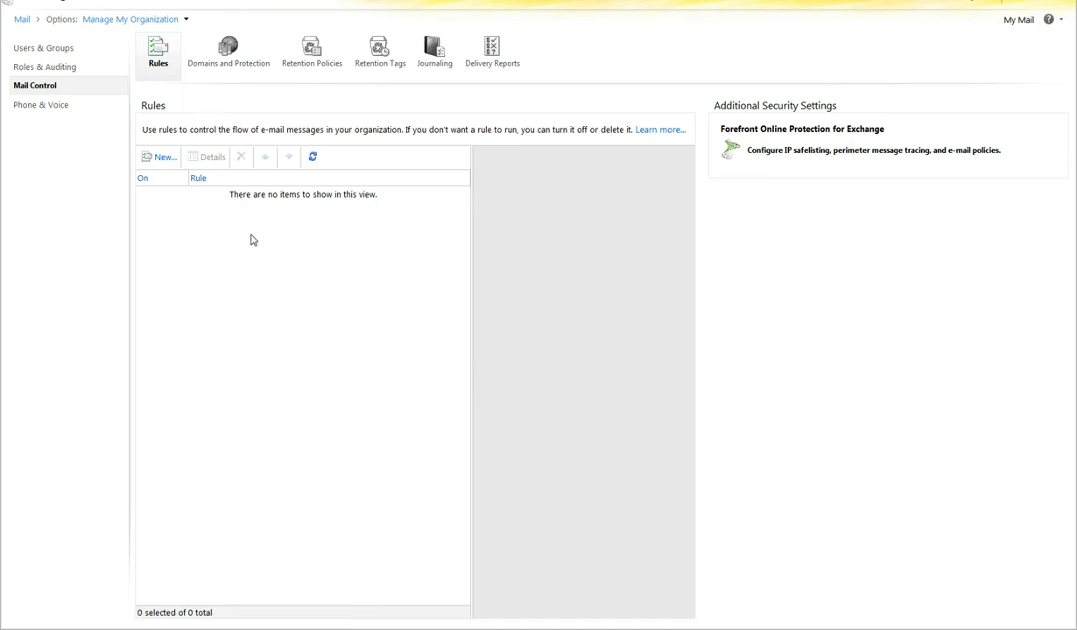
{"action": "mouse_move", "coordinate": [245, 245]}
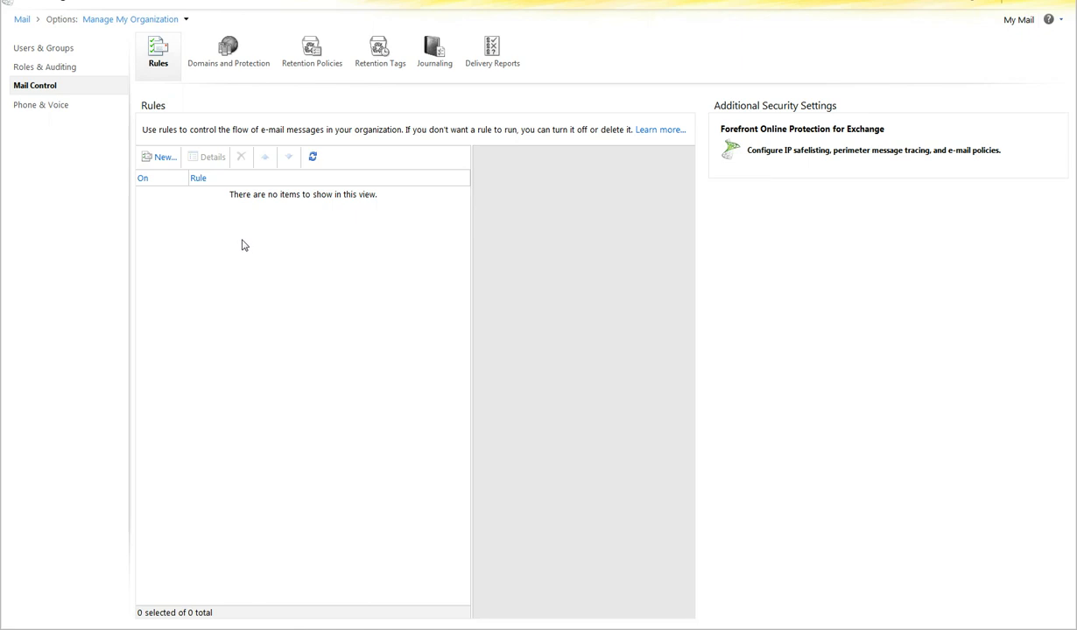
{"action": "mouse_move", "coordinate": [249, 242]}
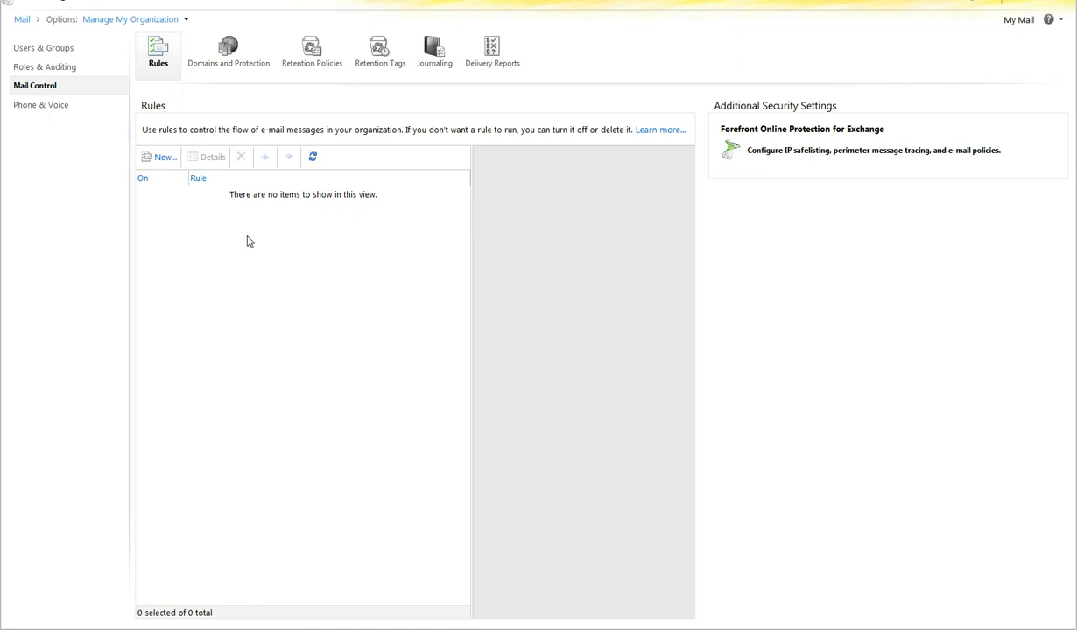
{"action": "mouse_move", "coordinate": [161, 96]}
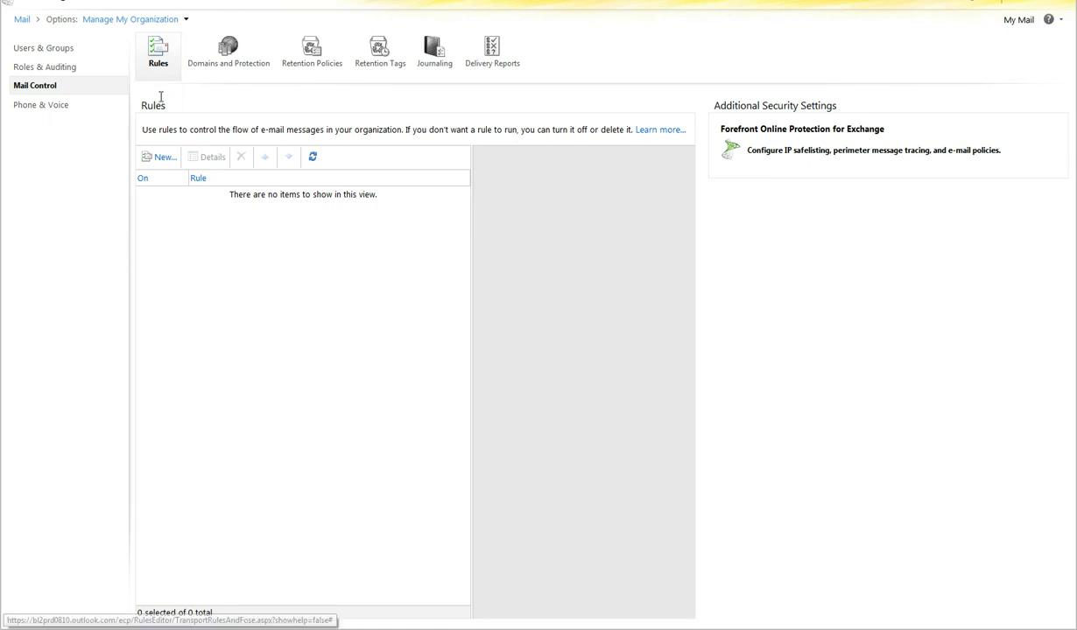
Start a new mail rule and browse the If condition list without choosing one
{"action": "left_click", "coordinate": [161, 157]}
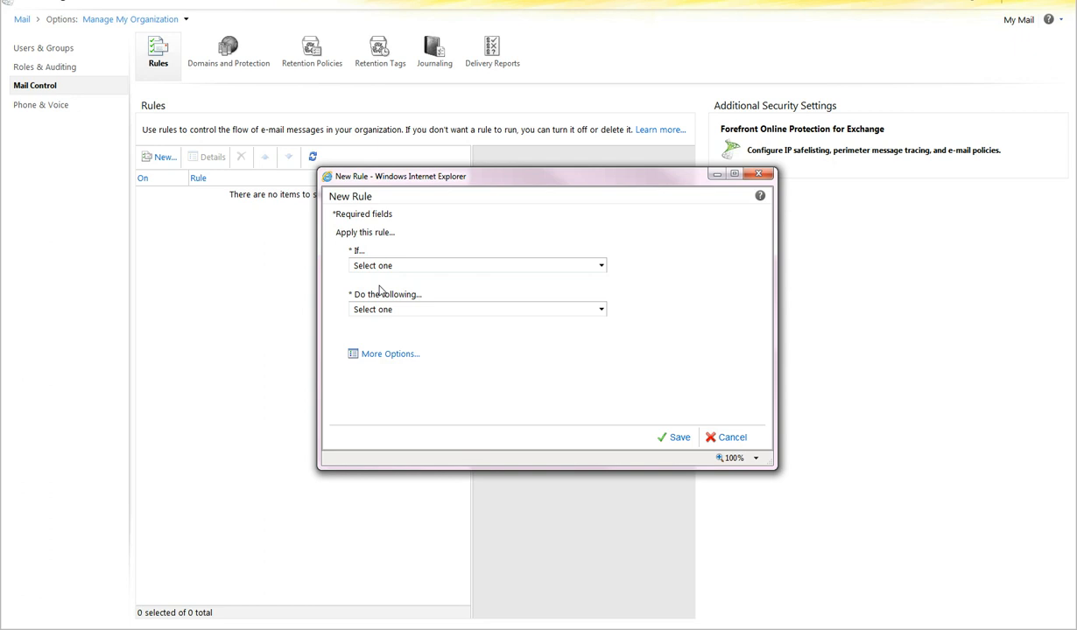
{"action": "mouse_move", "coordinate": [564, 277]}
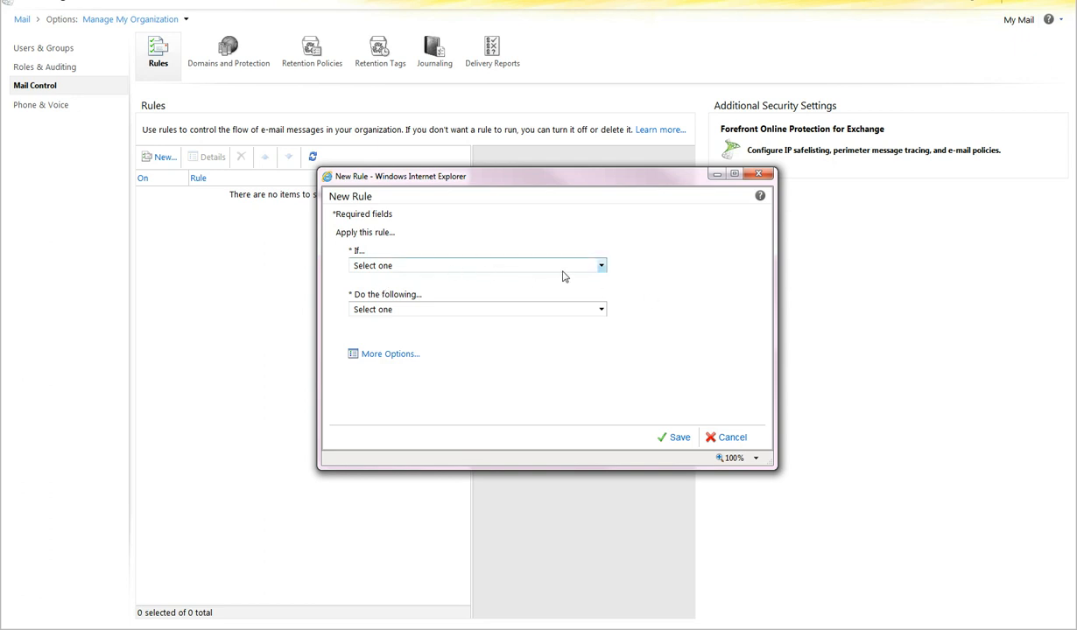
{"action": "left_click", "coordinate": [599, 266]}
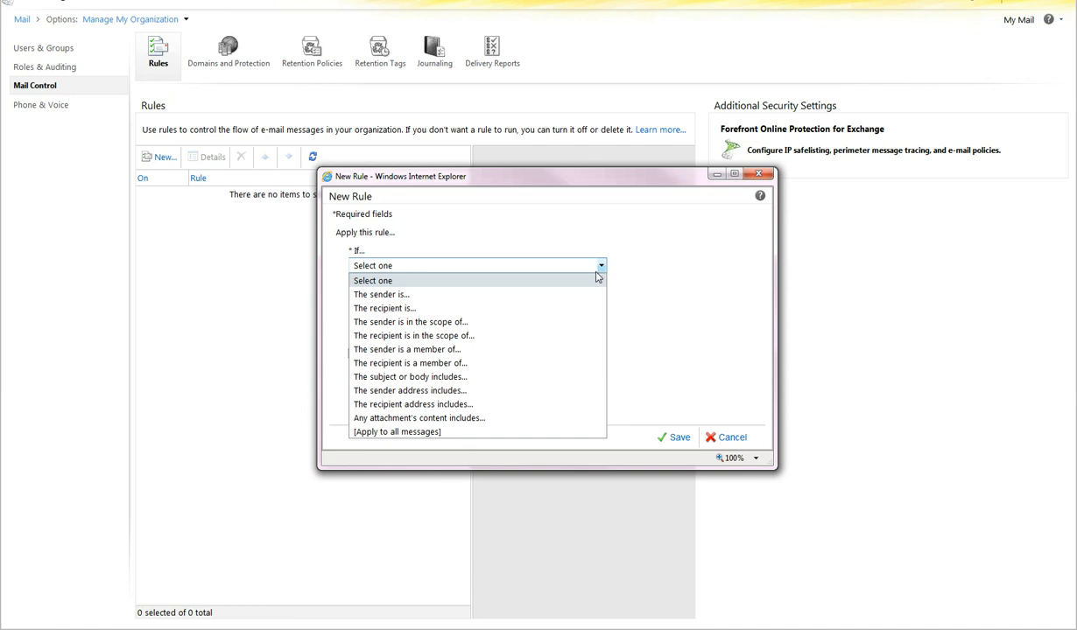
{"action": "mouse_move", "coordinate": [427, 308]}
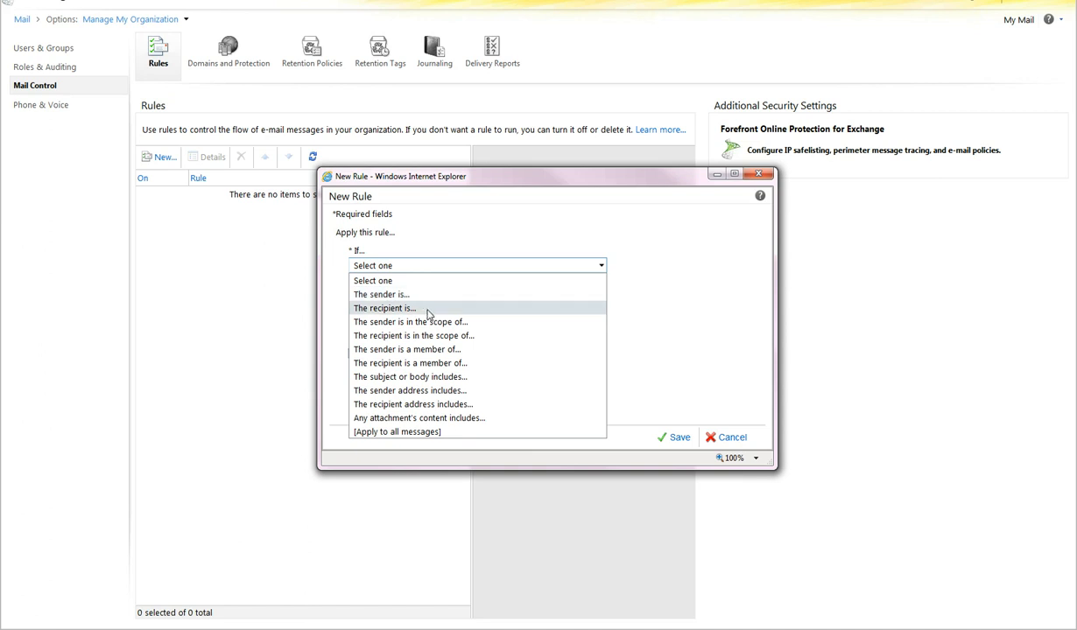
{"action": "mouse_move", "coordinate": [427, 376]}
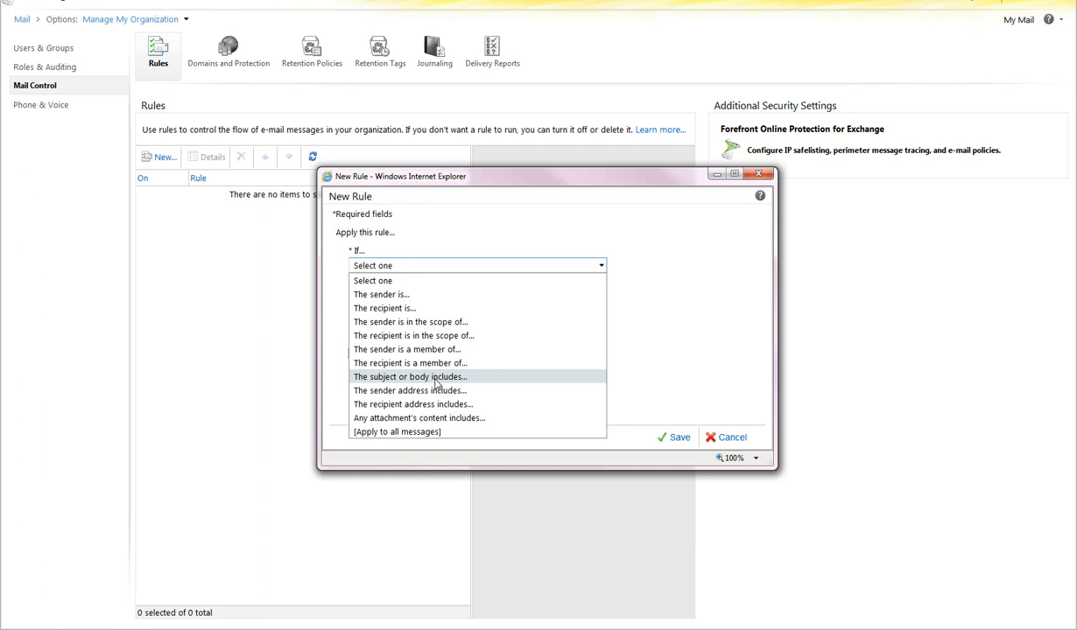
{"action": "mouse_move", "coordinate": [477, 403]}
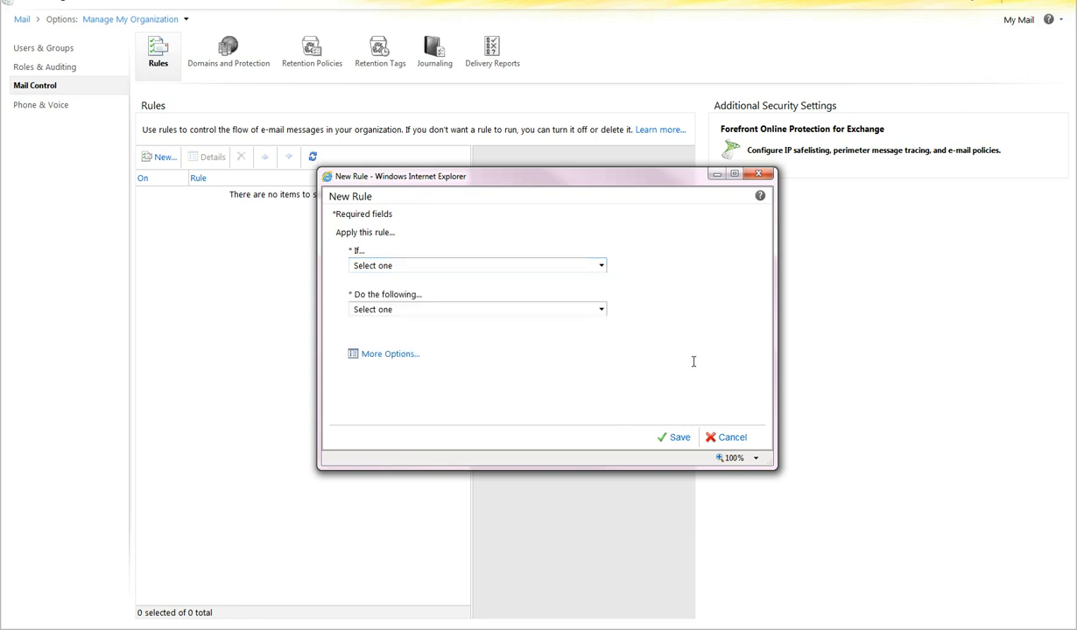
{"action": "left_click", "coordinate": [599, 308]}
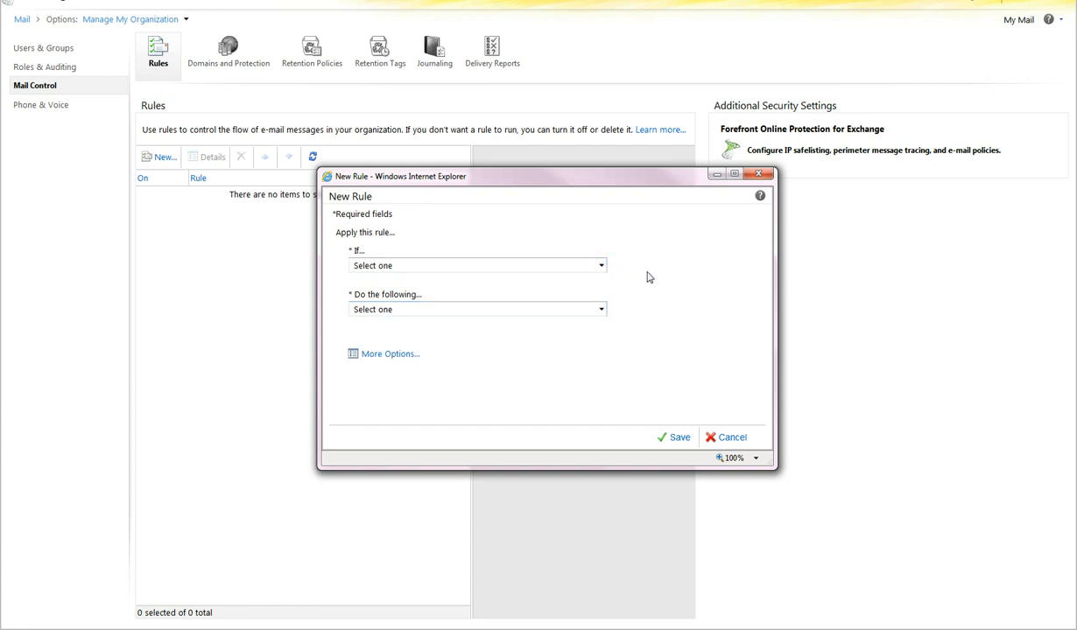
{"action": "left_click", "coordinate": [601, 266]}
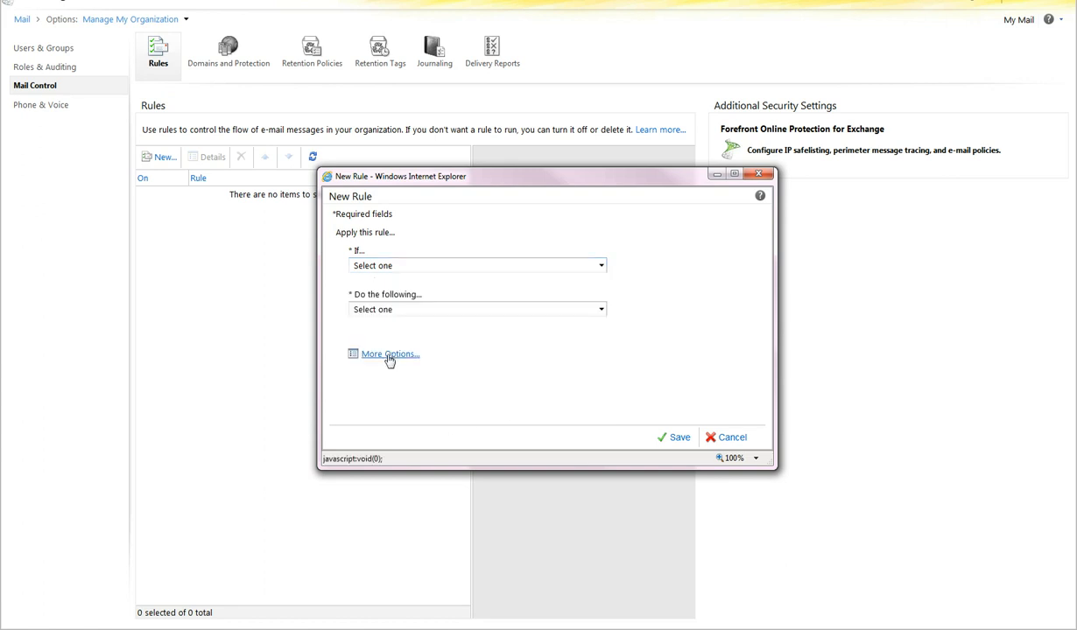
Expand the New Rule form with More Options and reopen the condition list
{"action": "left_click", "coordinate": [390, 353]}
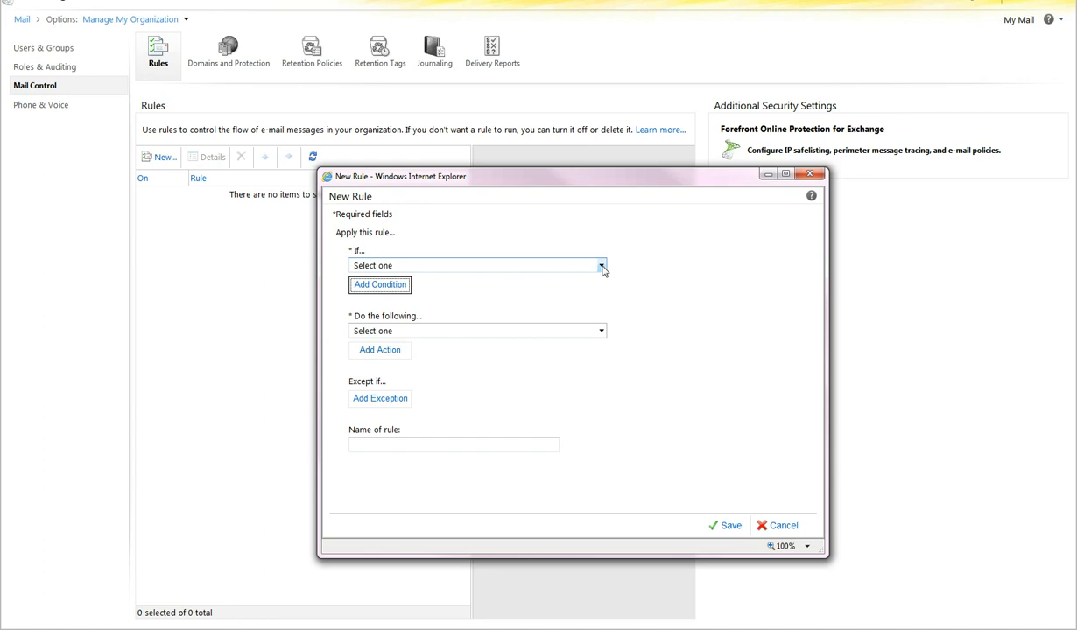
{"action": "left_click", "coordinate": [600, 266]}
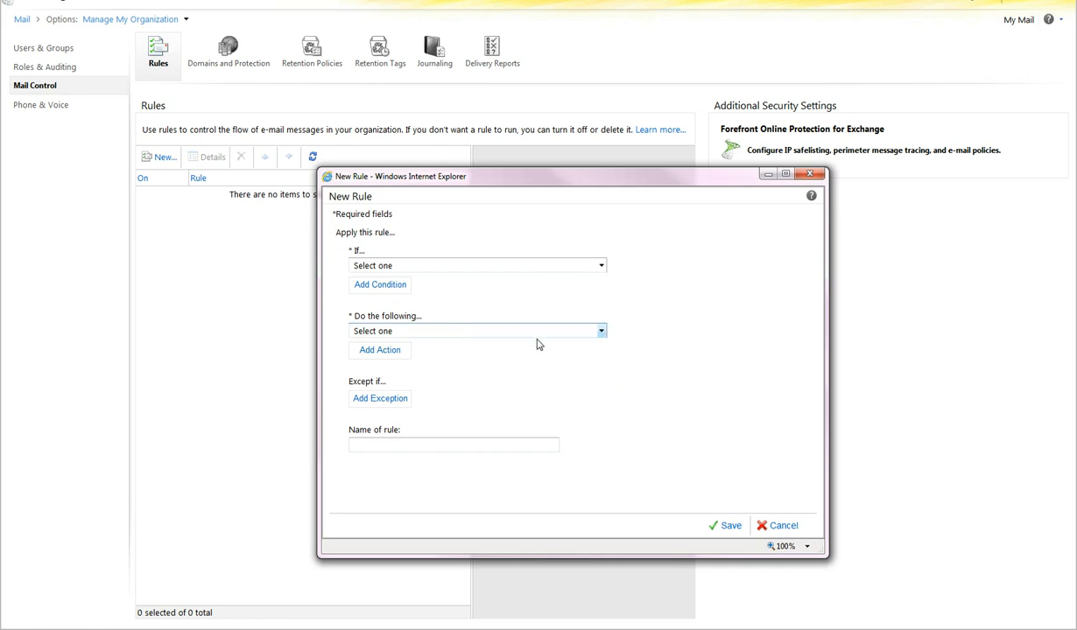
{"action": "left_click", "coordinate": [601, 331]}
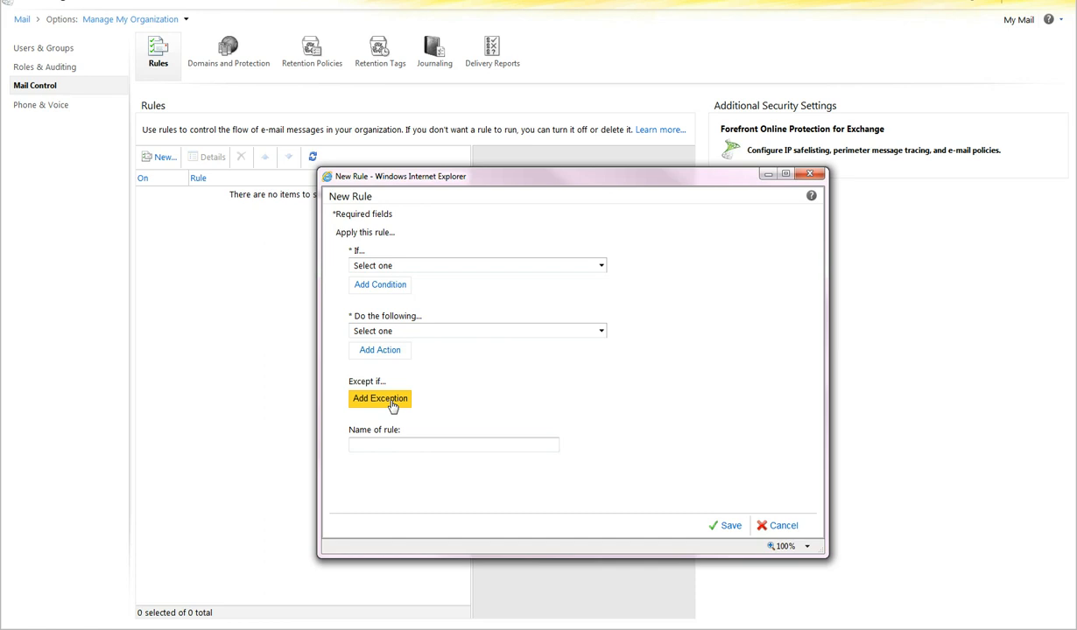
{"action": "mouse_move", "coordinate": [526, 401]}
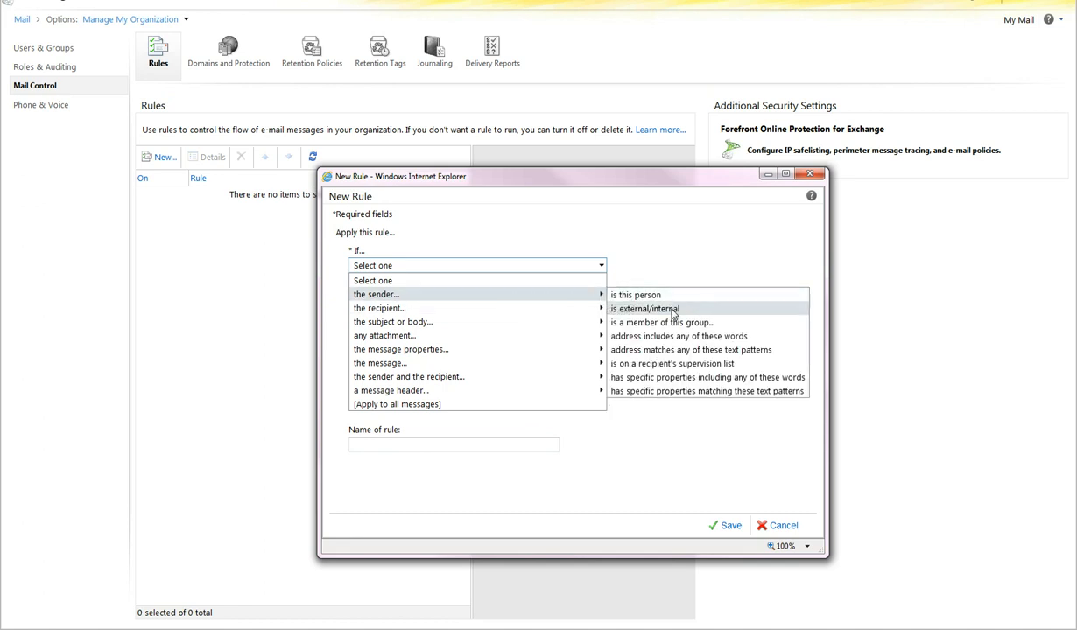
Set the rule condition to sender in scope Outside the organization
{"action": "left_click", "coordinate": [644, 309]}
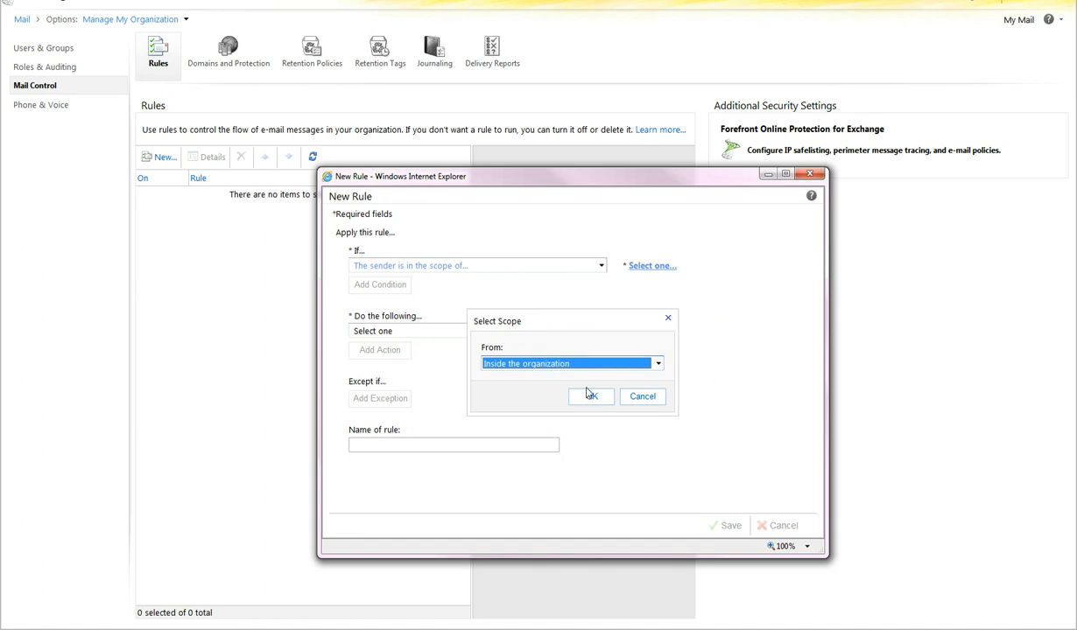
{"action": "left_click", "coordinate": [569, 363]}
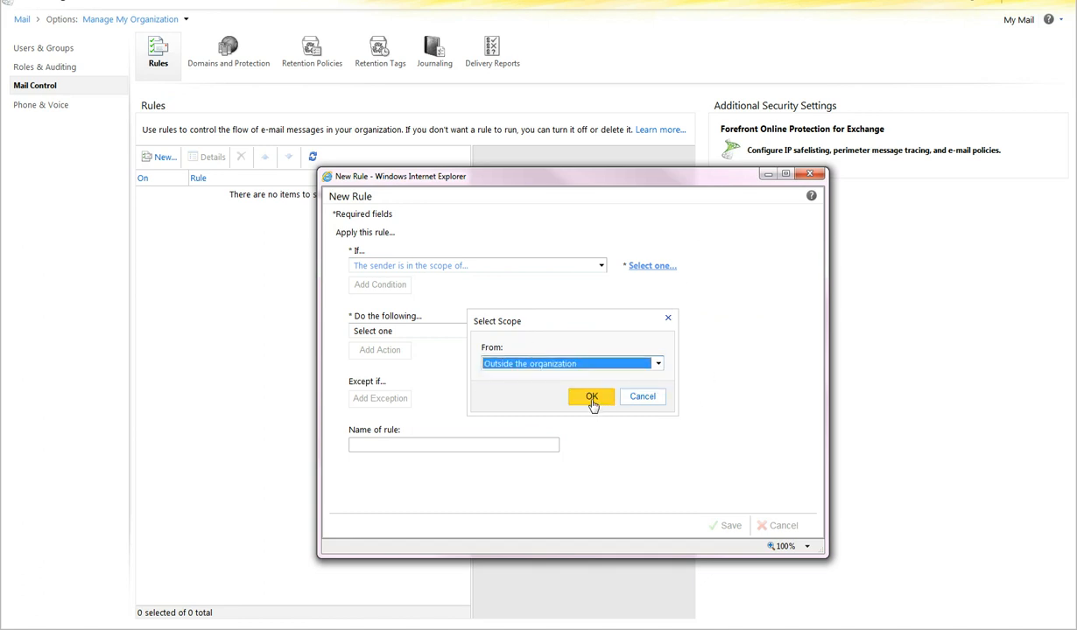
{"action": "left_click", "coordinate": [592, 396]}
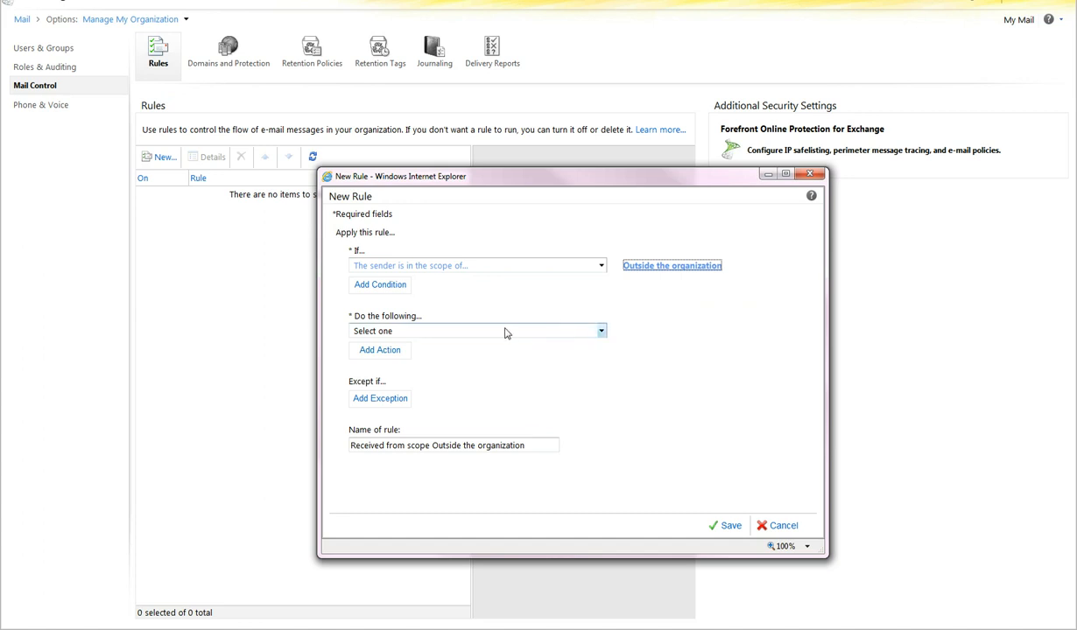
{"action": "left_click", "coordinate": [599, 331]}
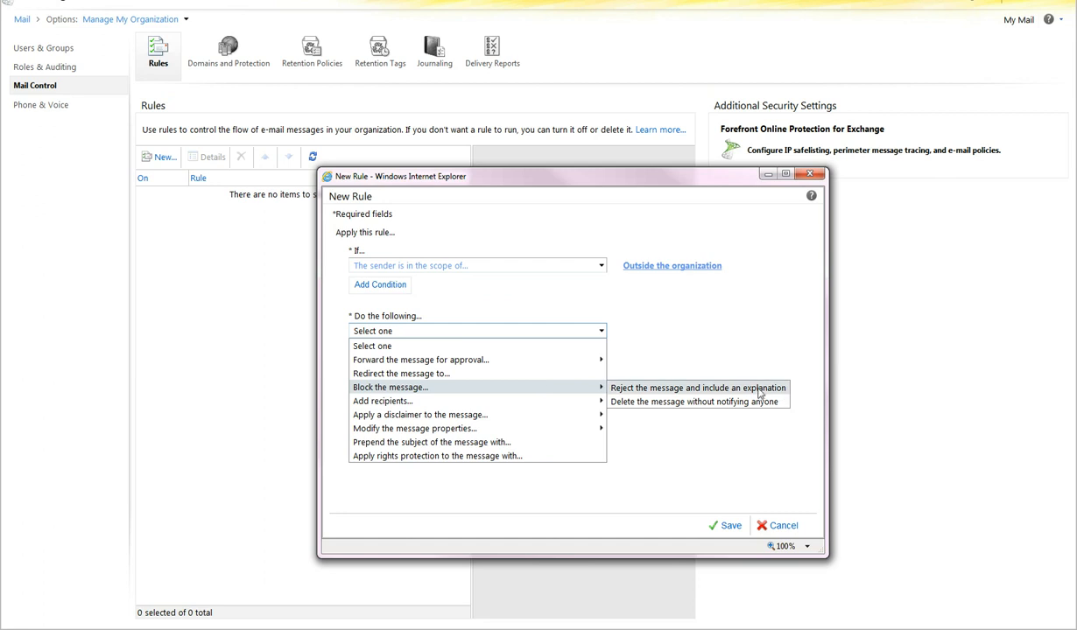
{"action": "mouse_move", "coordinate": [381, 401]}
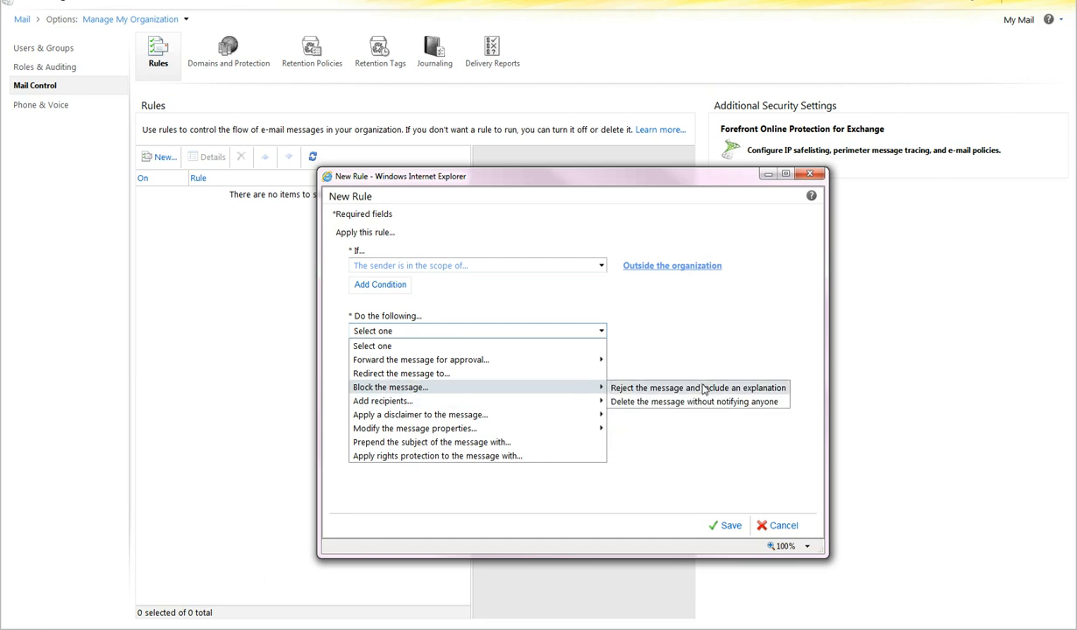
Reject matching messages with explanation 'This message is external and will thusly be smote.'
{"action": "left_click", "coordinate": [697, 389]}
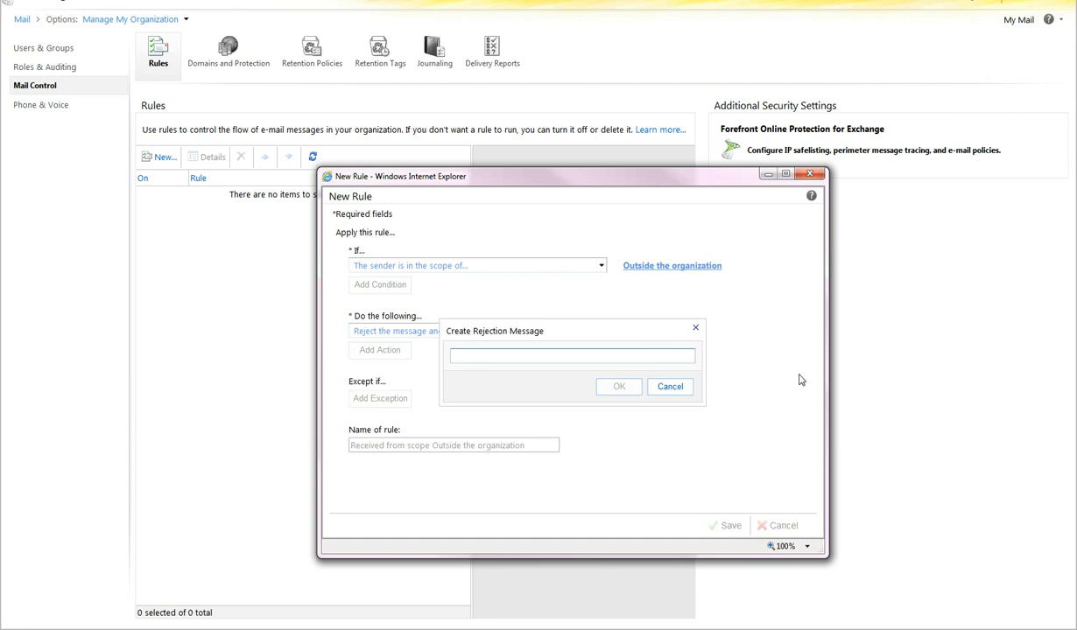
{"action": "mouse_move", "coordinate": [786, 378]}
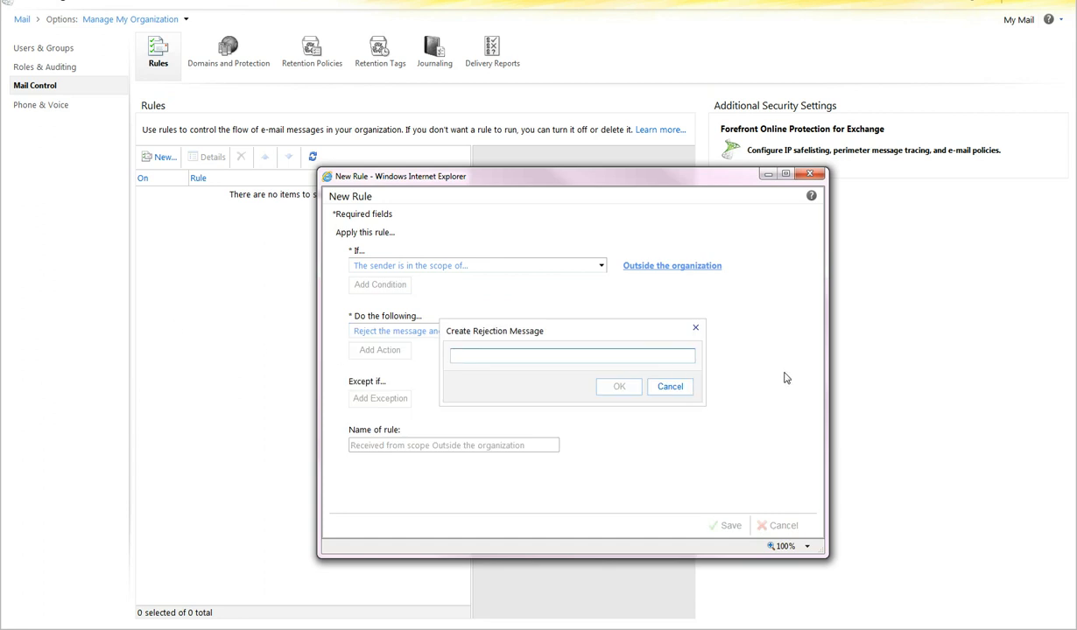
{"action": "type", "text": "This message is"}
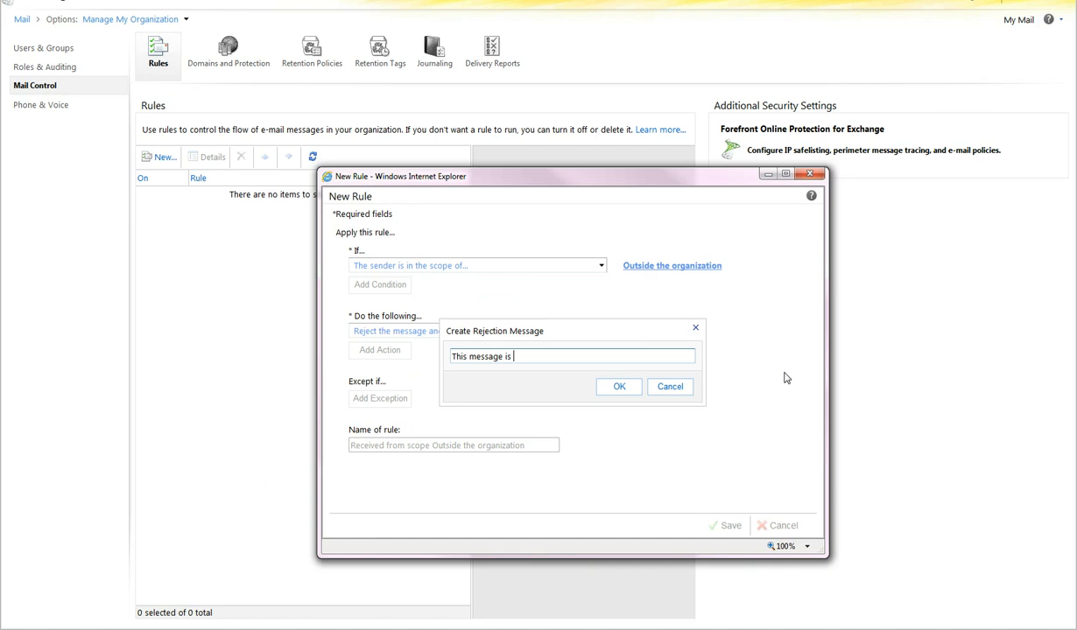
{"action": "type", "text": "external and will thusly"}
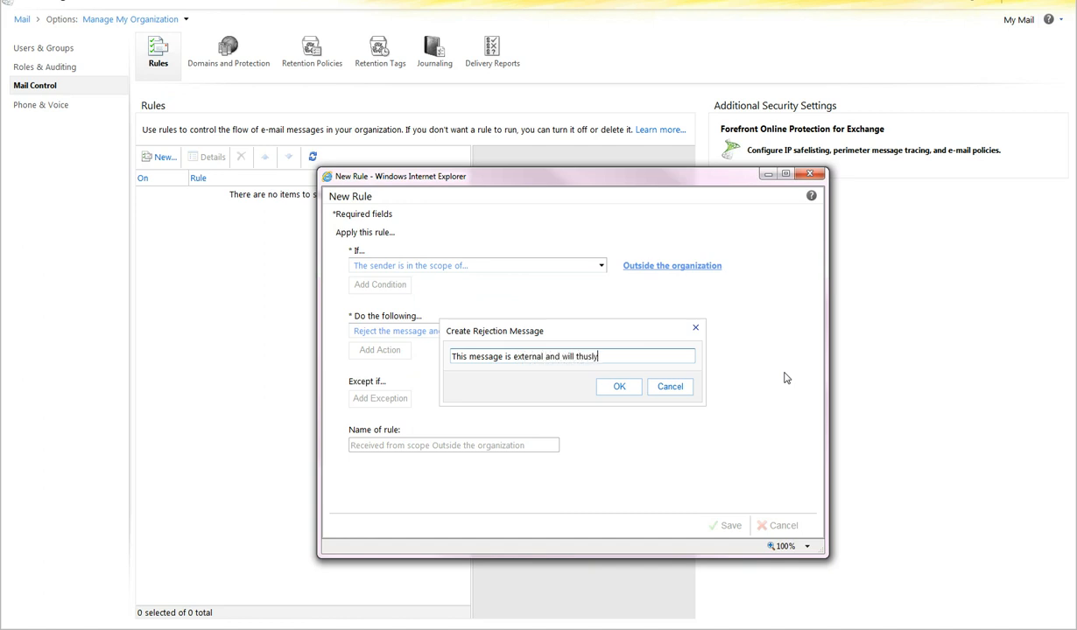
{"action": "type", "text": "be"}
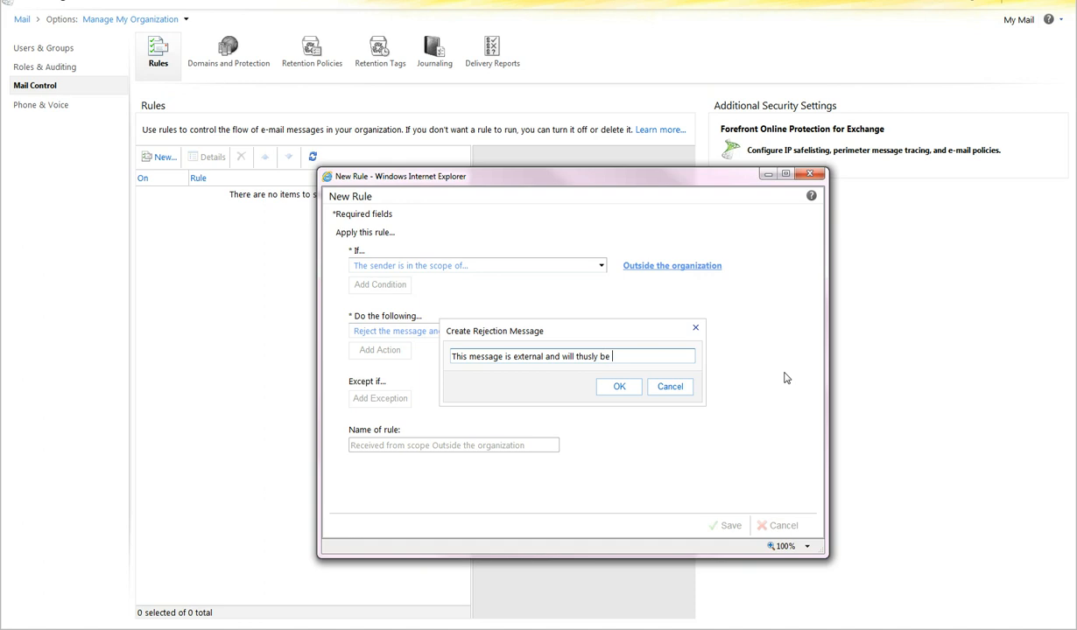
{"action": "type", "text": "smote."}
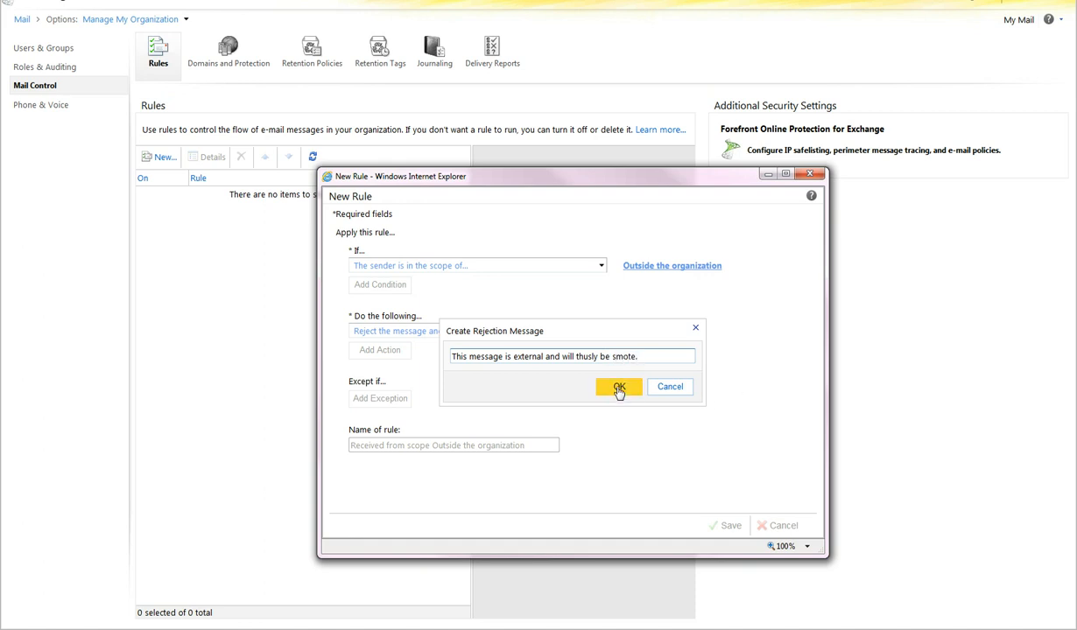
{"action": "left_click", "coordinate": [618, 387]}
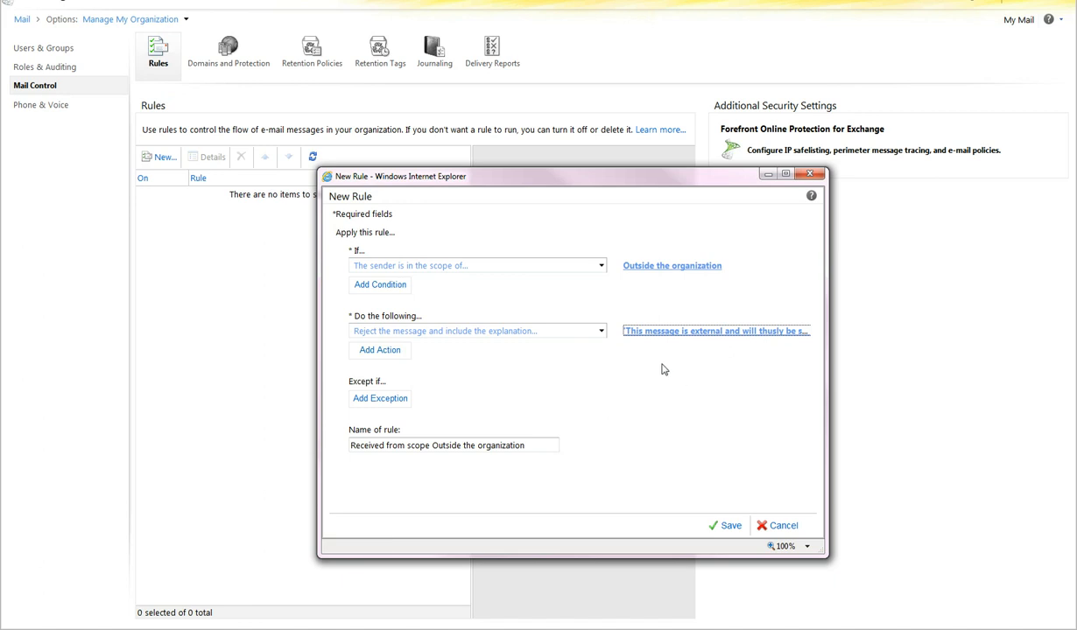
{"action": "mouse_move", "coordinate": [627, 392]}
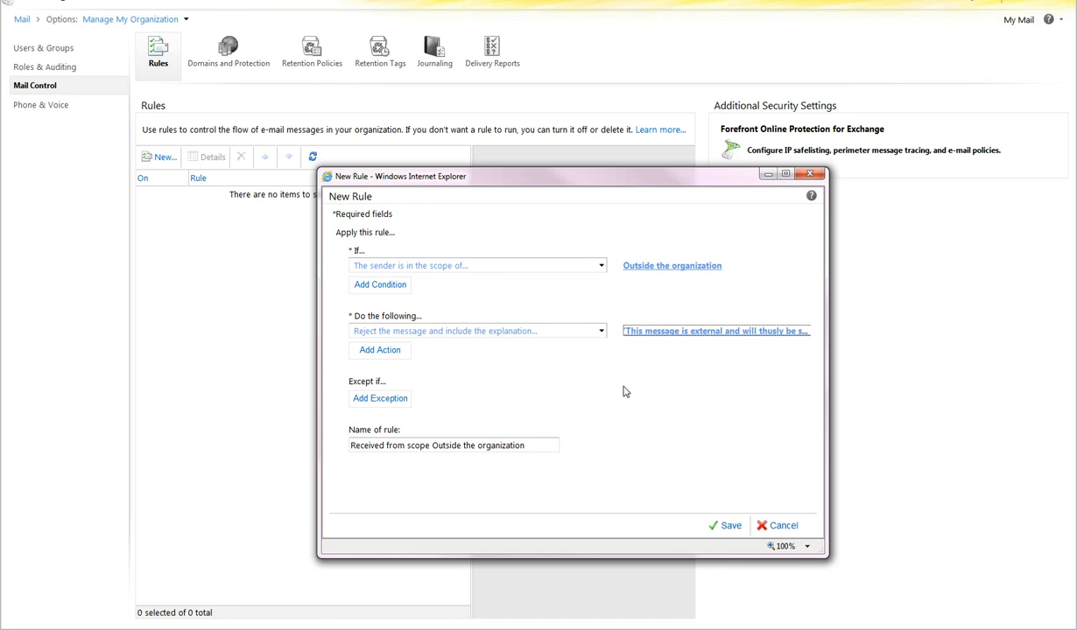
{"action": "mouse_move", "coordinate": [455, 462]}
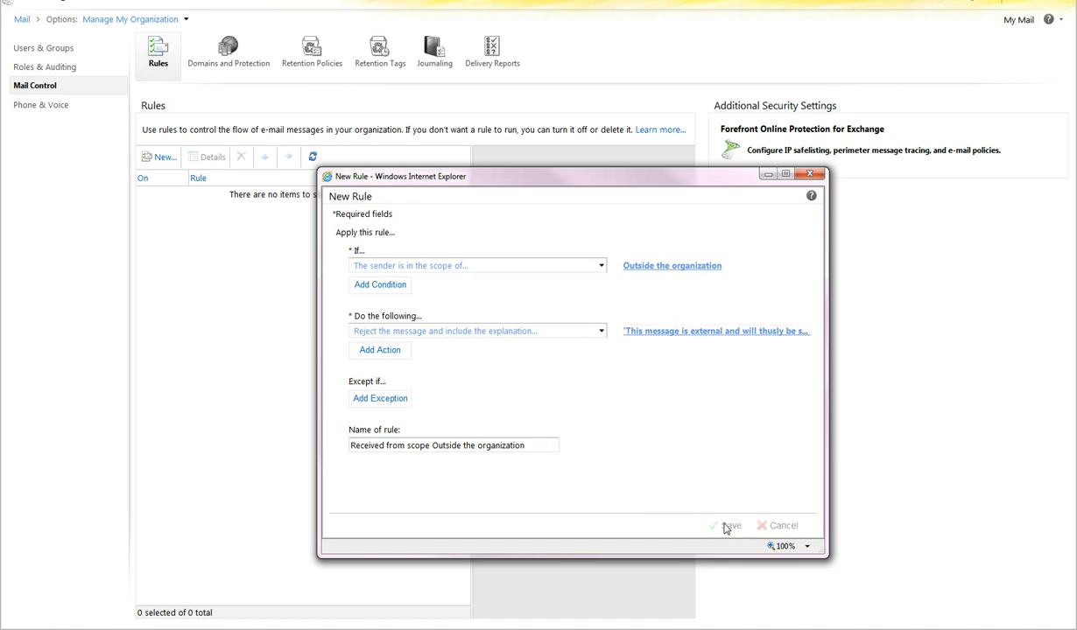
Save the rule 'Received from scope Outside the organization' to the rules list
{"action": "left_click", "coordinate": [730, 525]}
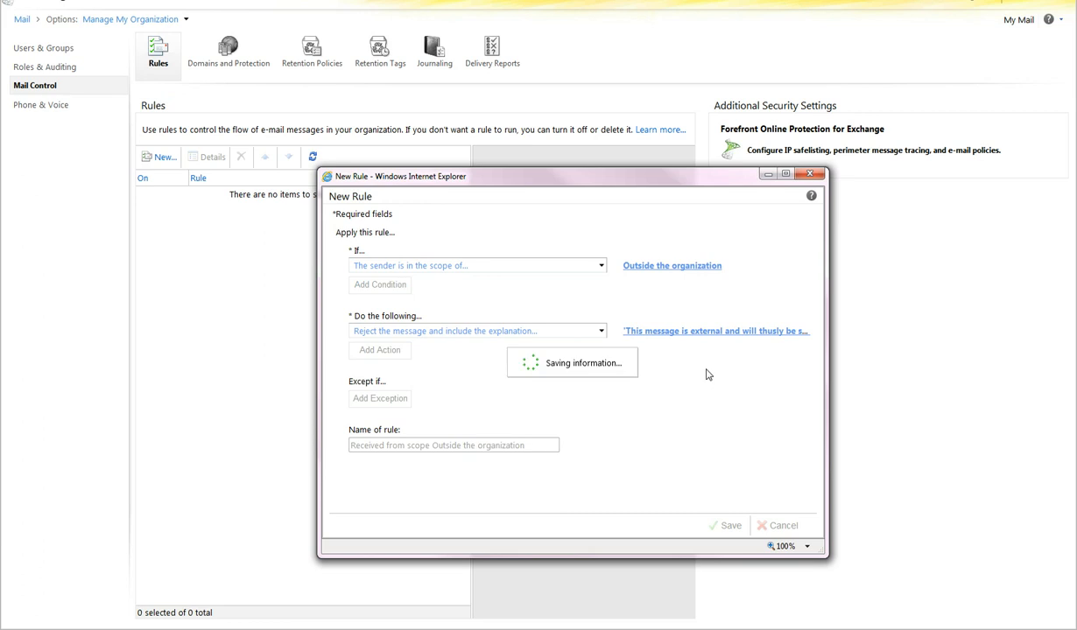
{"action": "left_click", "coordinate": [728, 525]}
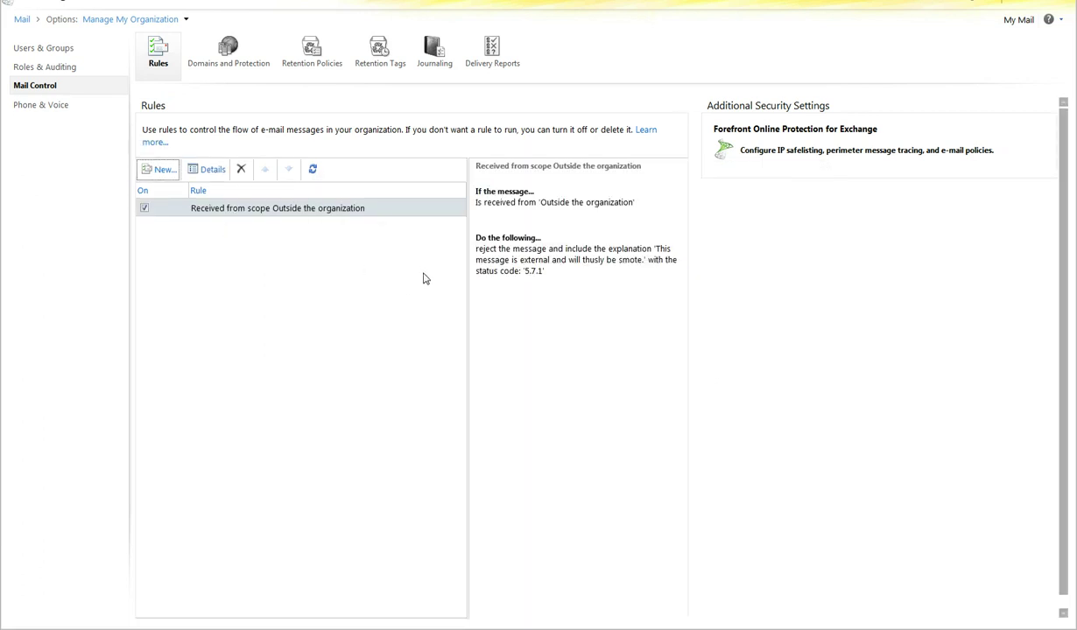
{"action": "mouse_move", "coordinate": [649, 114]}
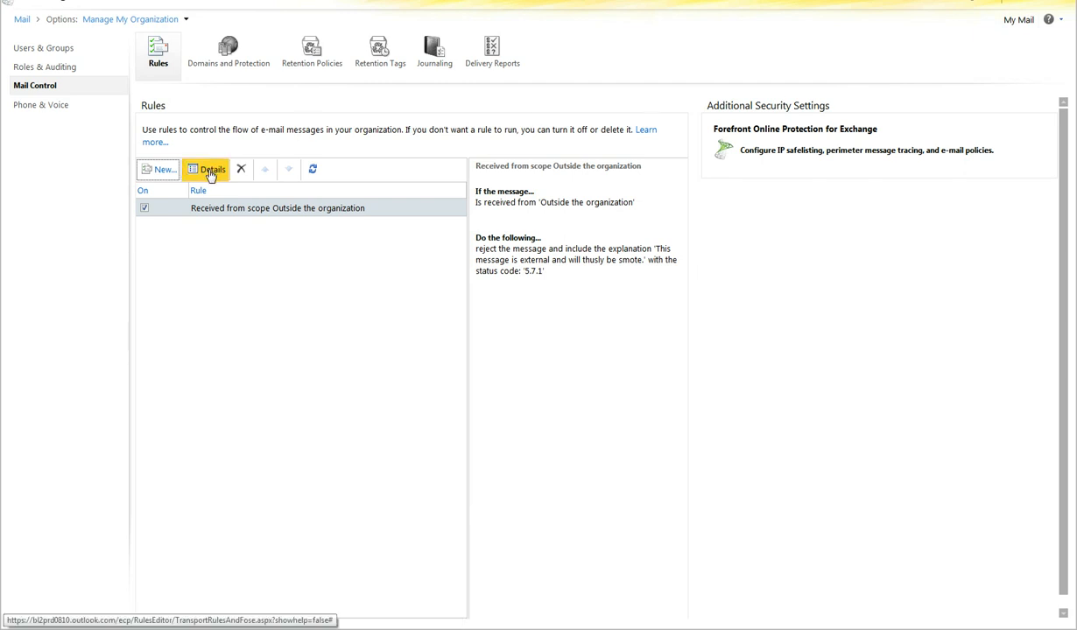
{"action": "mouse_move", "coordinate": [289, 179]}
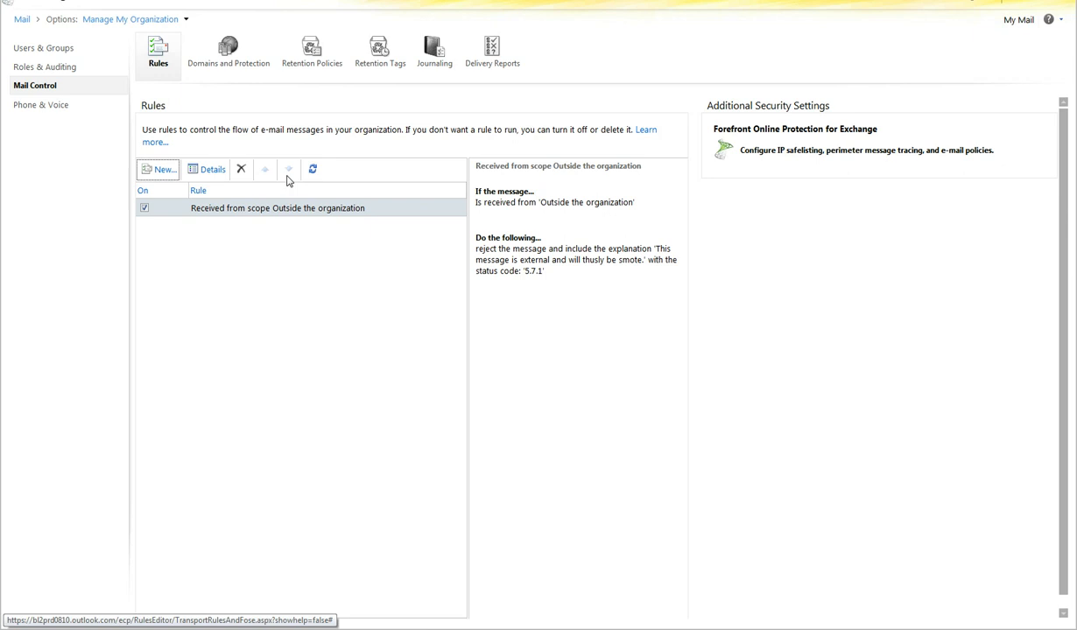
{"action": "mouse_move", "coordinate": [275, 283]}
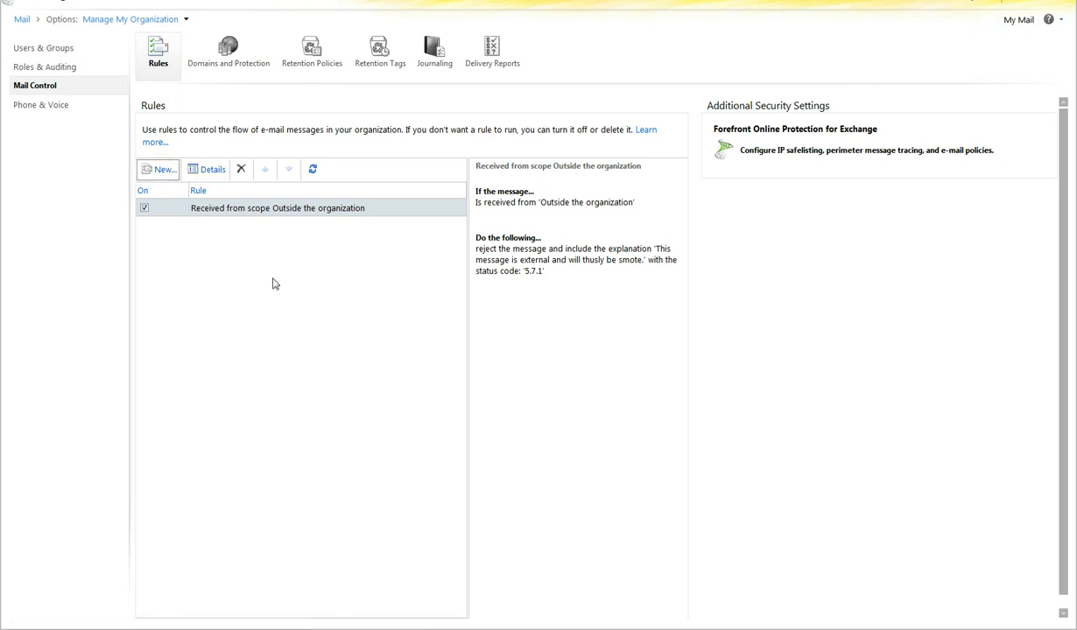
{"action": "mouse_move", "coordinate": [259, 284]}
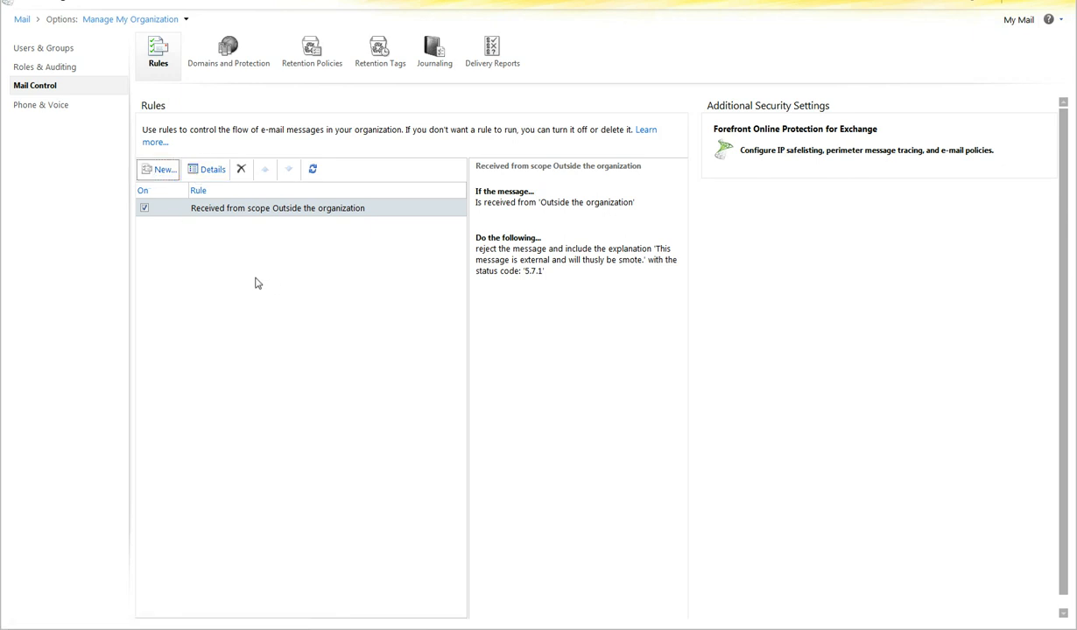
{"action": "mouse_move", "coordinate": [245, 274]}
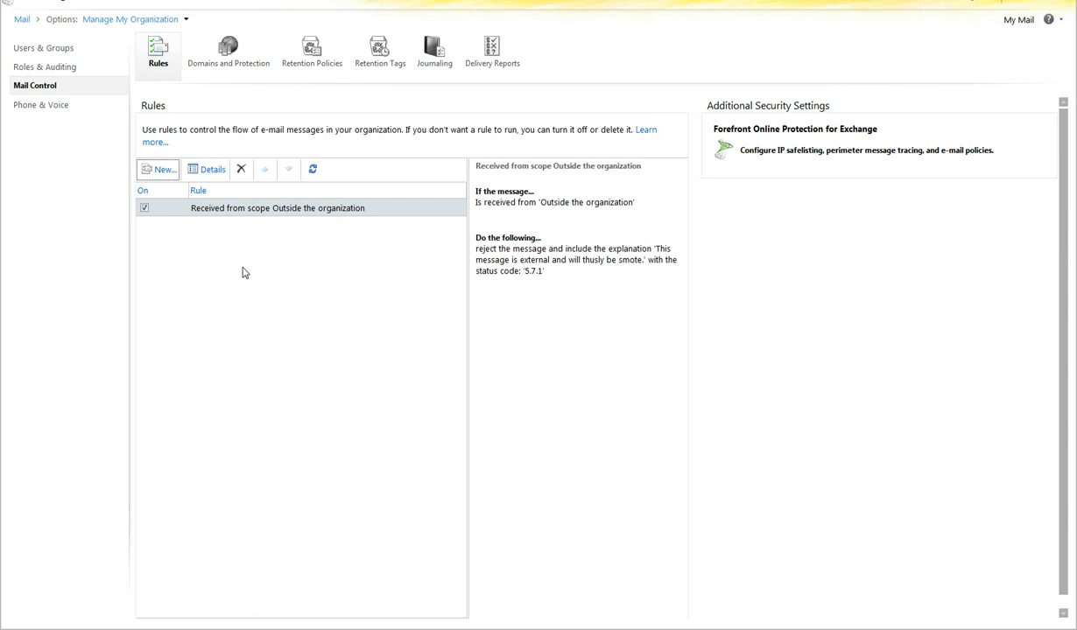
{"action": "mouse_move", "coordinate": [296, 213]}
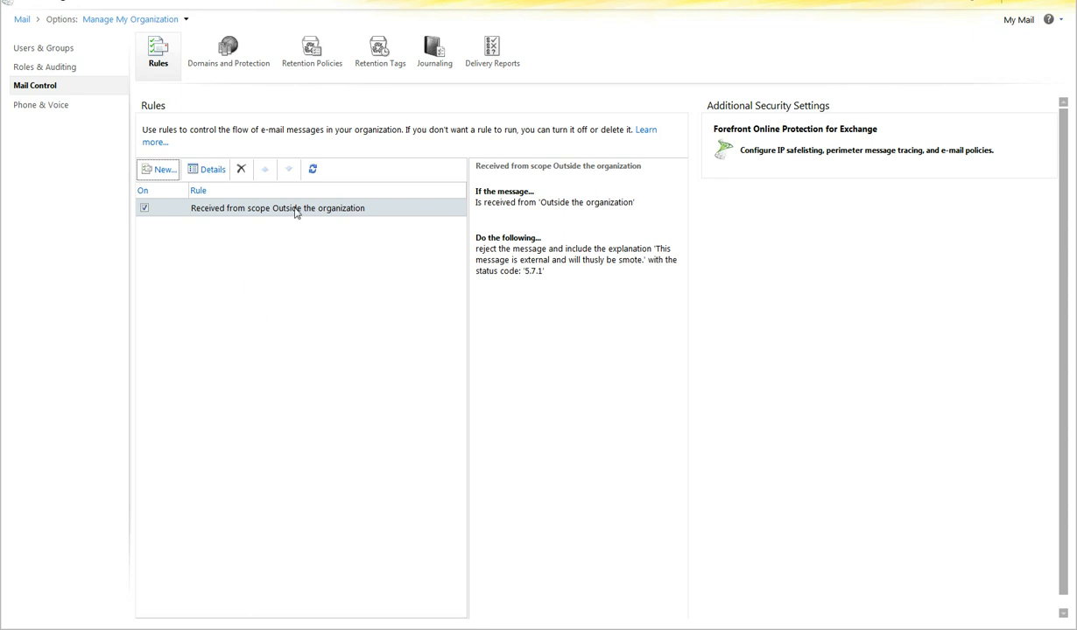
{"action": "mouse_move", "coordinate": [333, 301]}
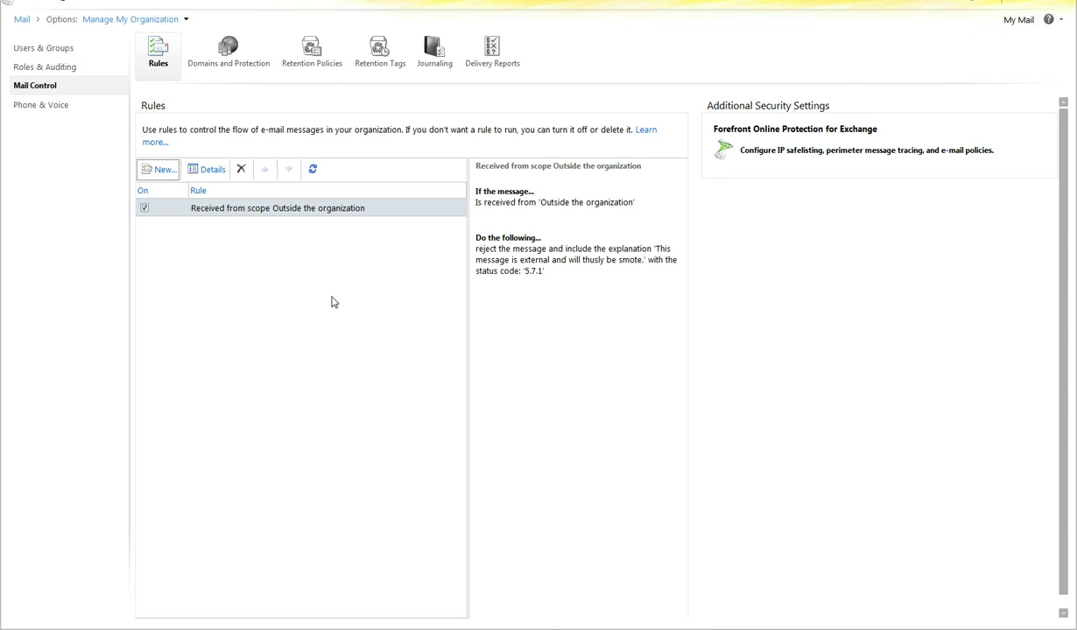
{"action": "mouse_move", "coordinate": [399, 207]}
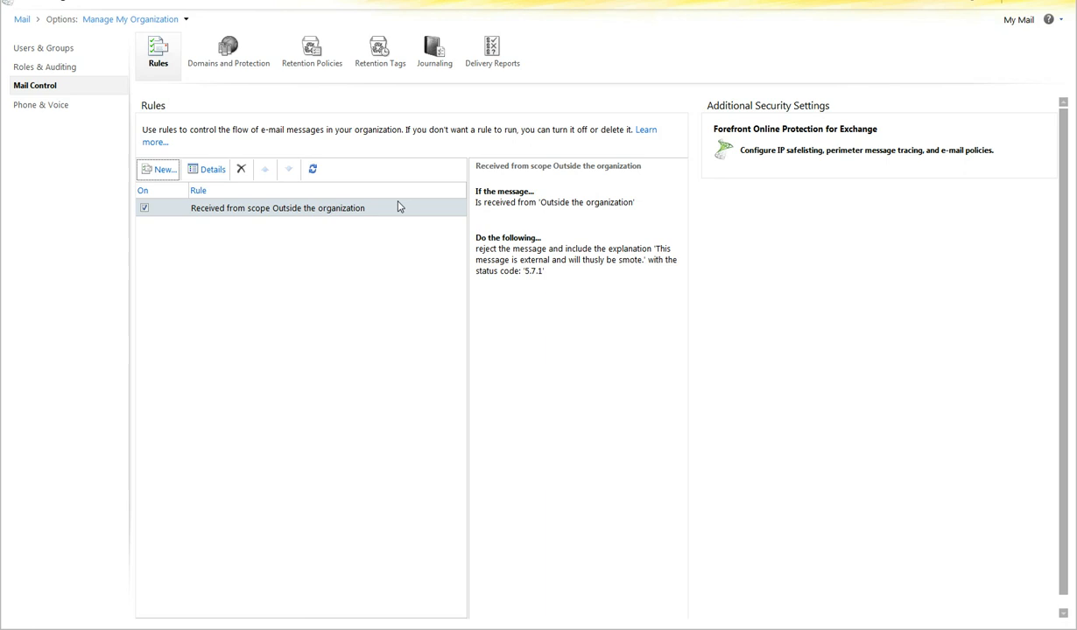
{"action": "mouse_move", "coordinate": [395, 207]}
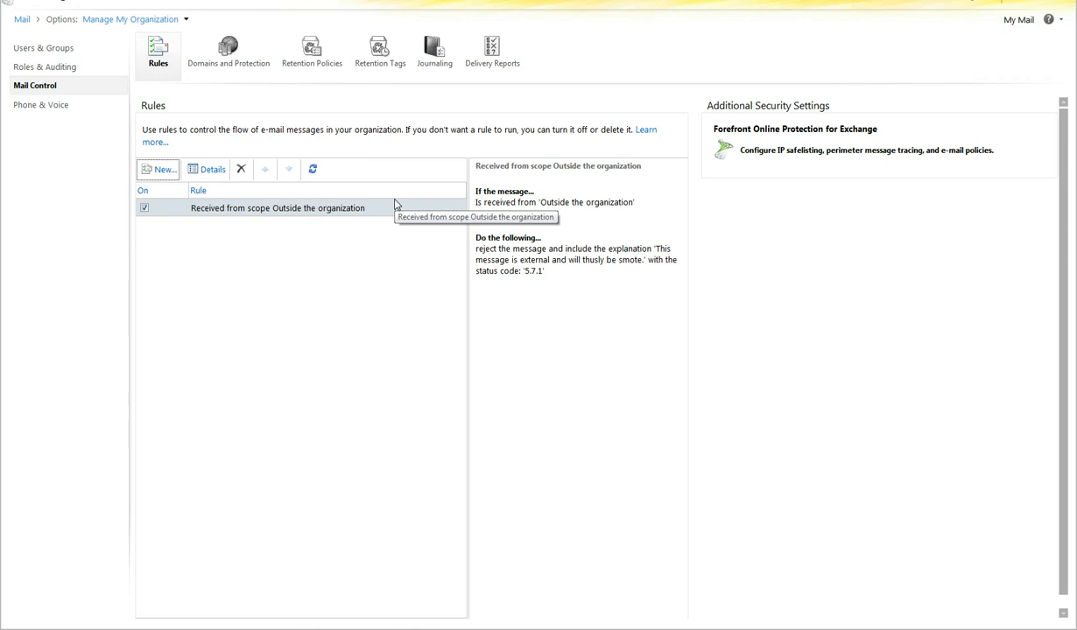
{"action": "mouse_move", "coordinate": [394, 205]}
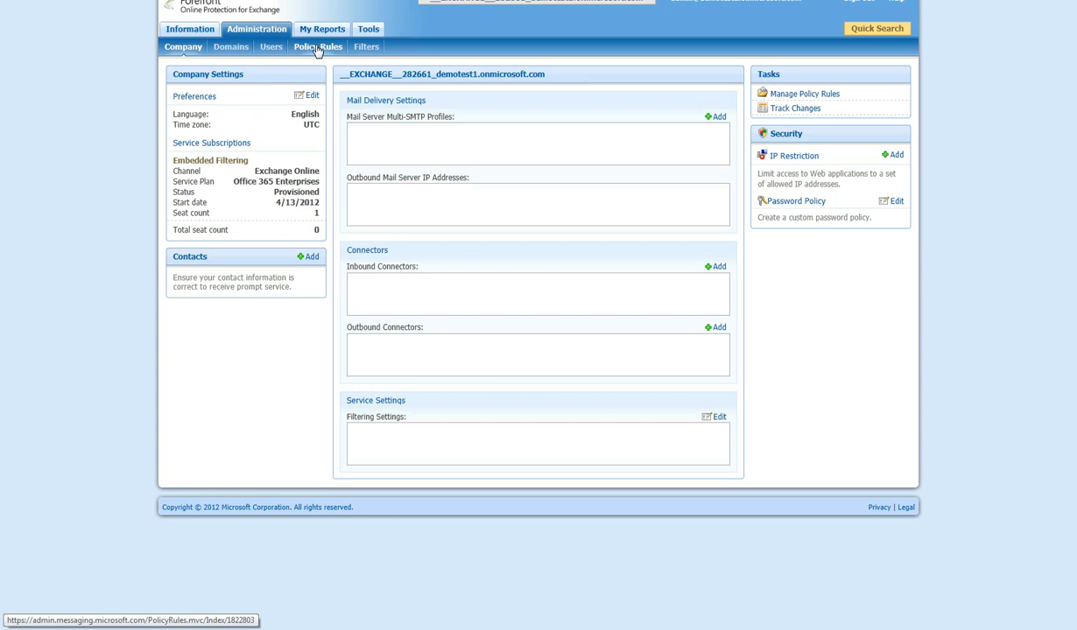
Show the Policy Rules page under Administration
{"action": "left_click", "coordinate": [317, 46]}
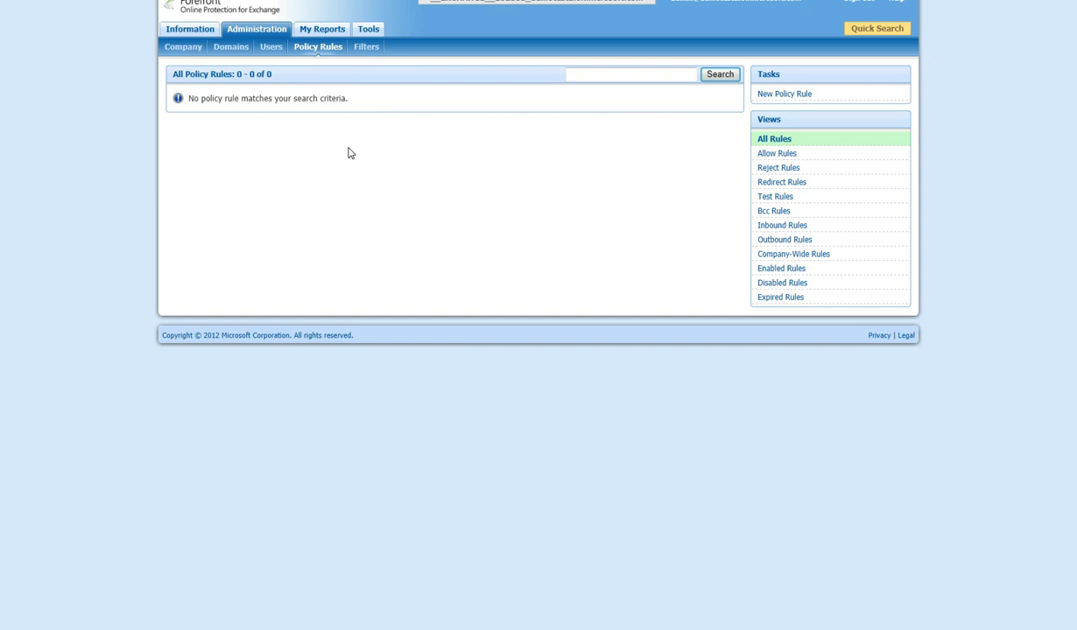
{"action": "mouse_move", "coordinate": [784, 95]}
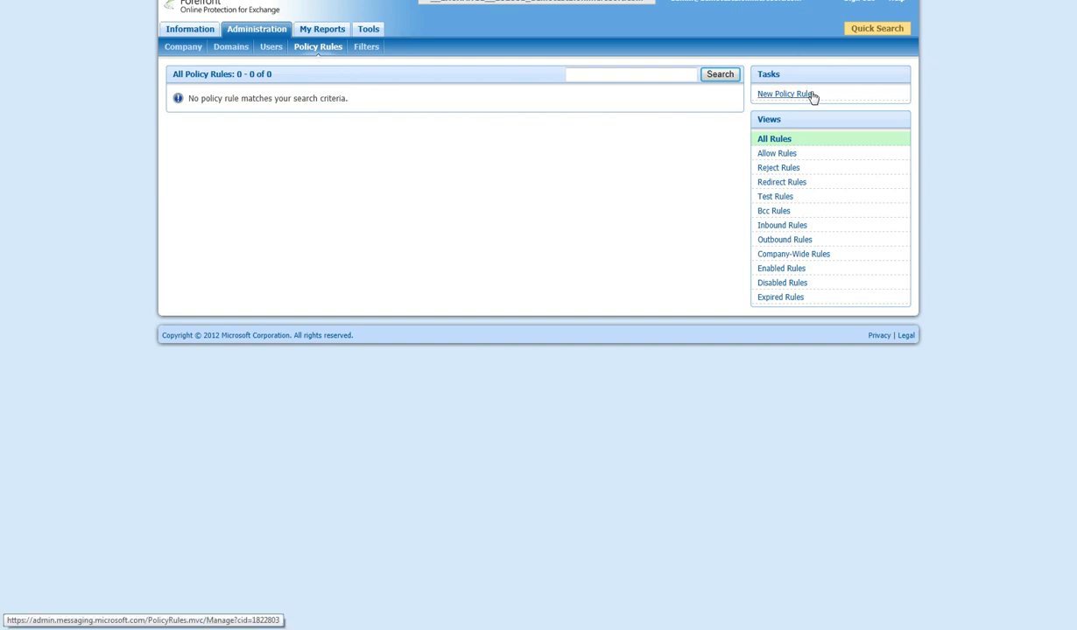
Start a new policy rule, reviewing its Inbound messages traffic scope and Action choices
{"action": "left_click", "coordinate": [786, 94]}
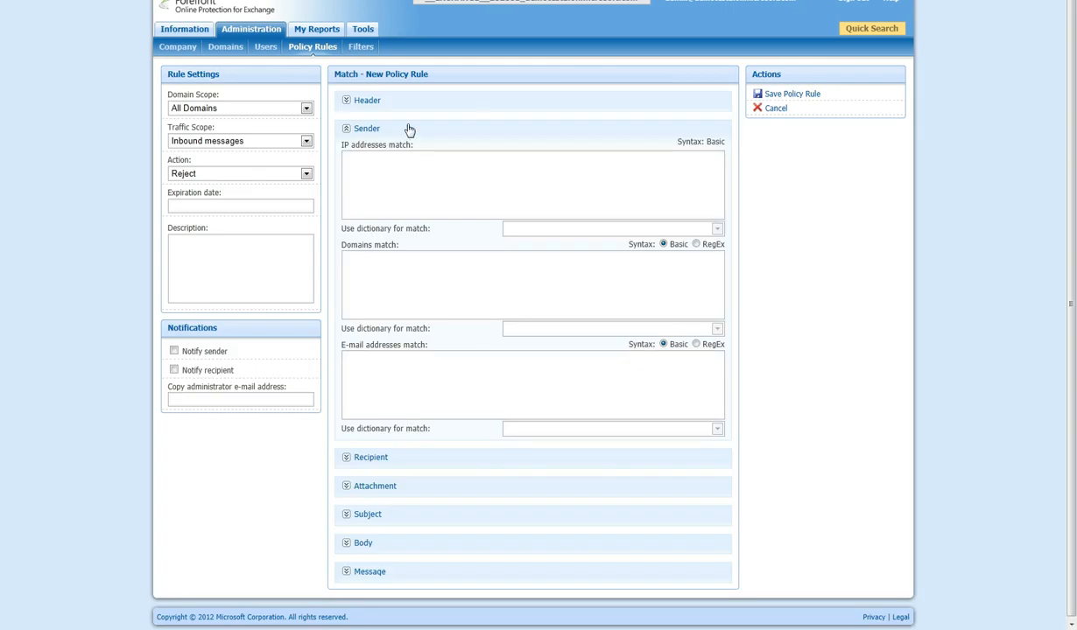
{"action": "mouse_move", "coordinate": [431, 185]}
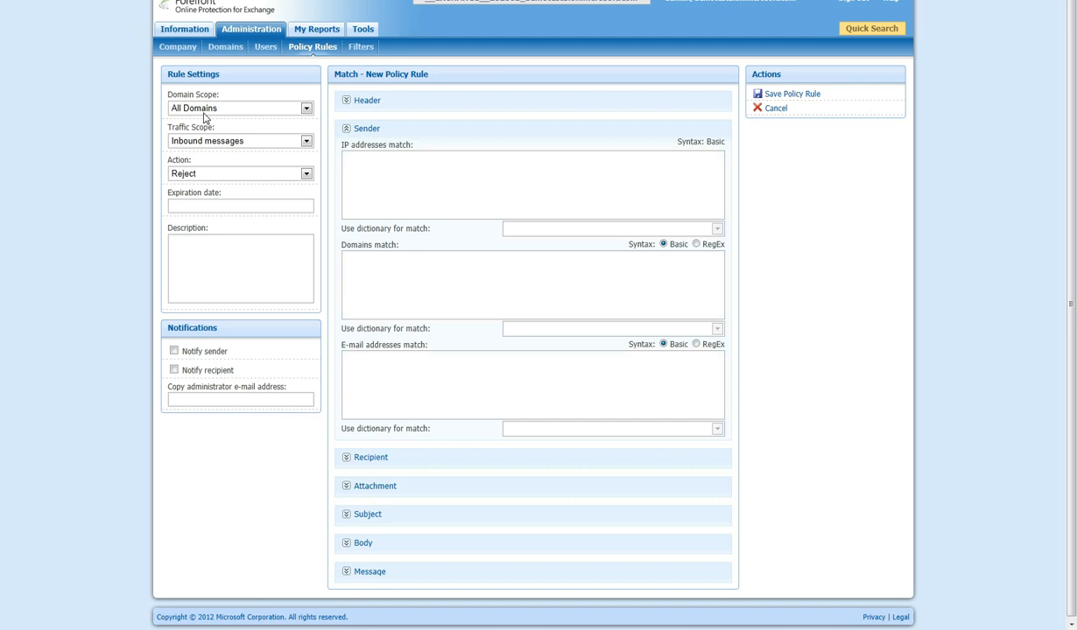
{"action": "left_click", "coordinate": [303, 140]}
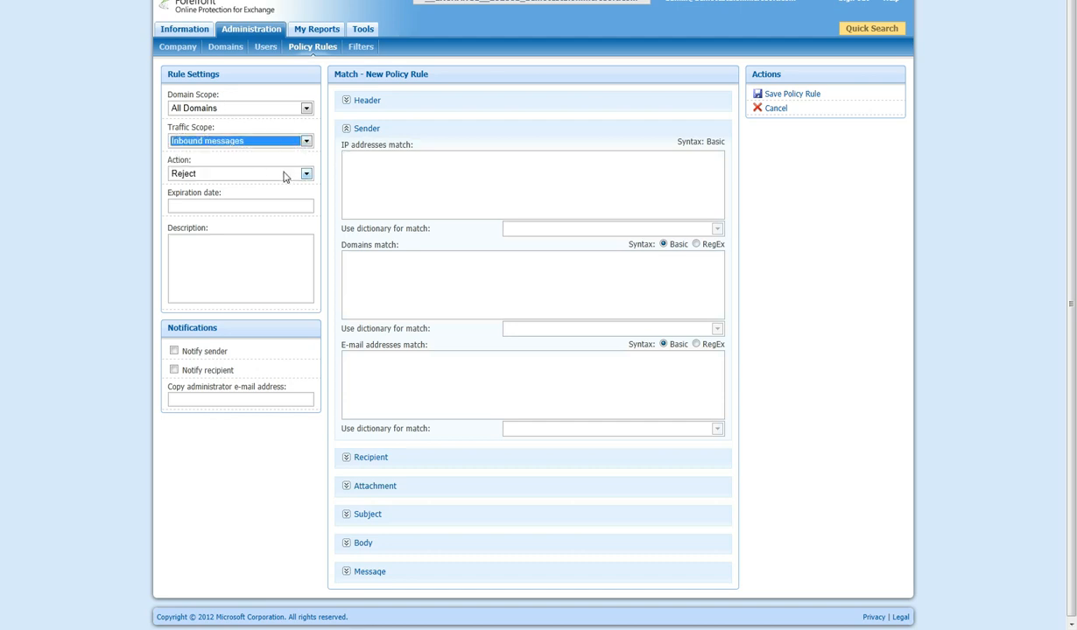
{"action": "left_click", "coordinate": [304, 173]}
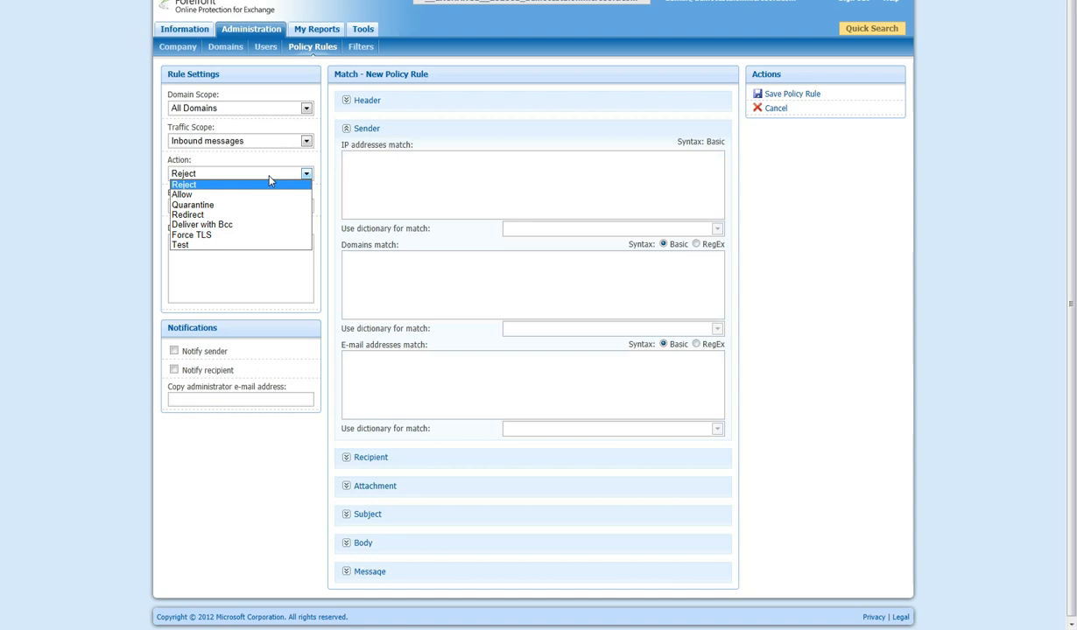
{"action": "mouse_move", "coordinate": [259, 205]}
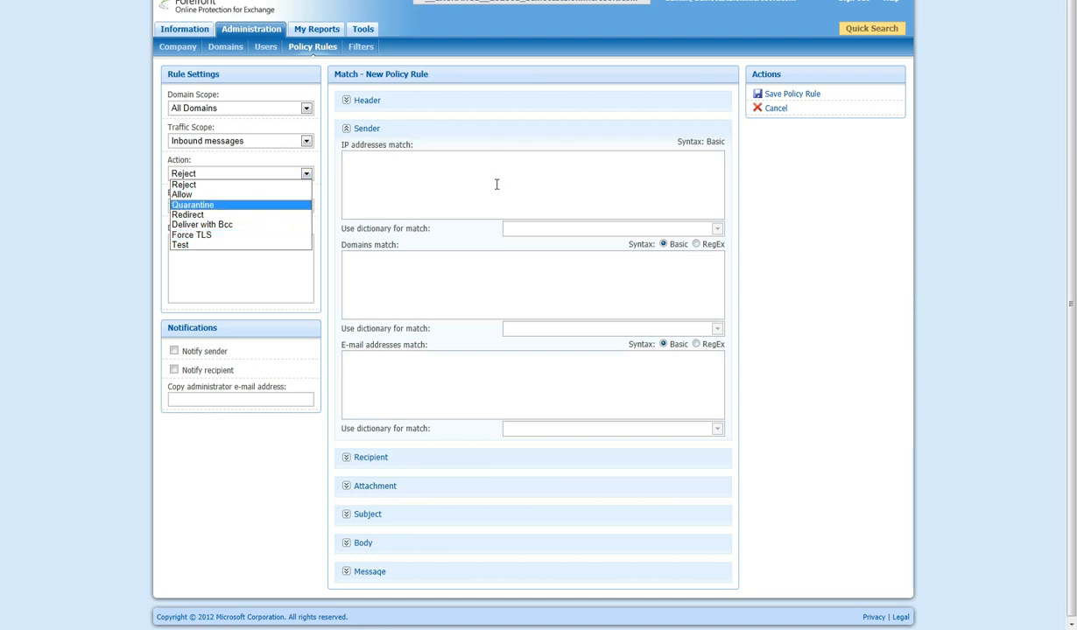
{"action": "mouse_move", "coordinate": [184, 184]}
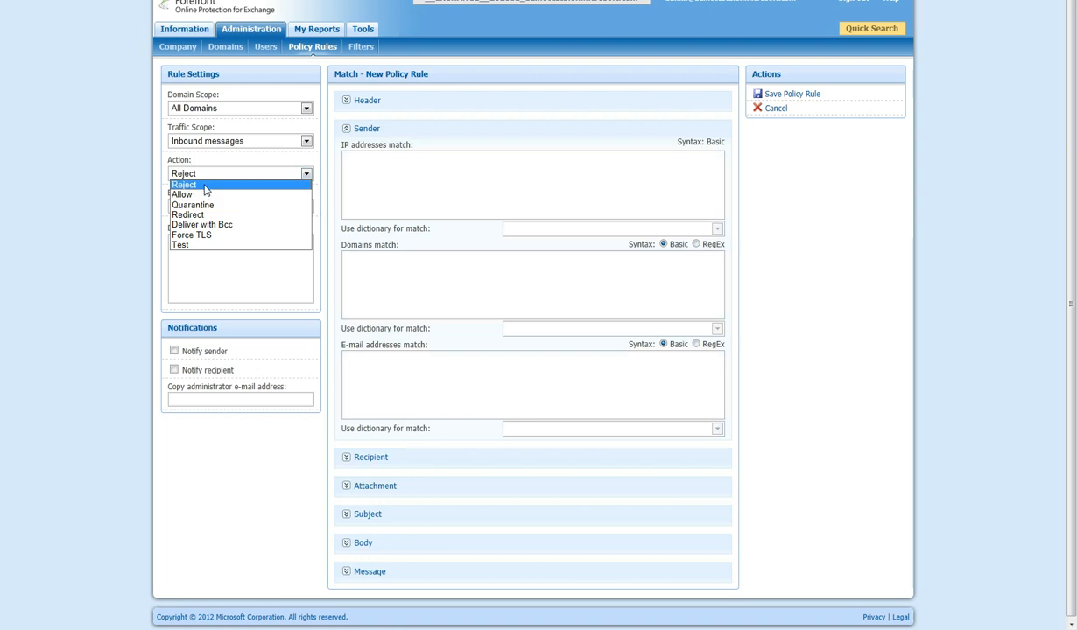
{"action": "mouse_move", "coordinate": [207, 196]}
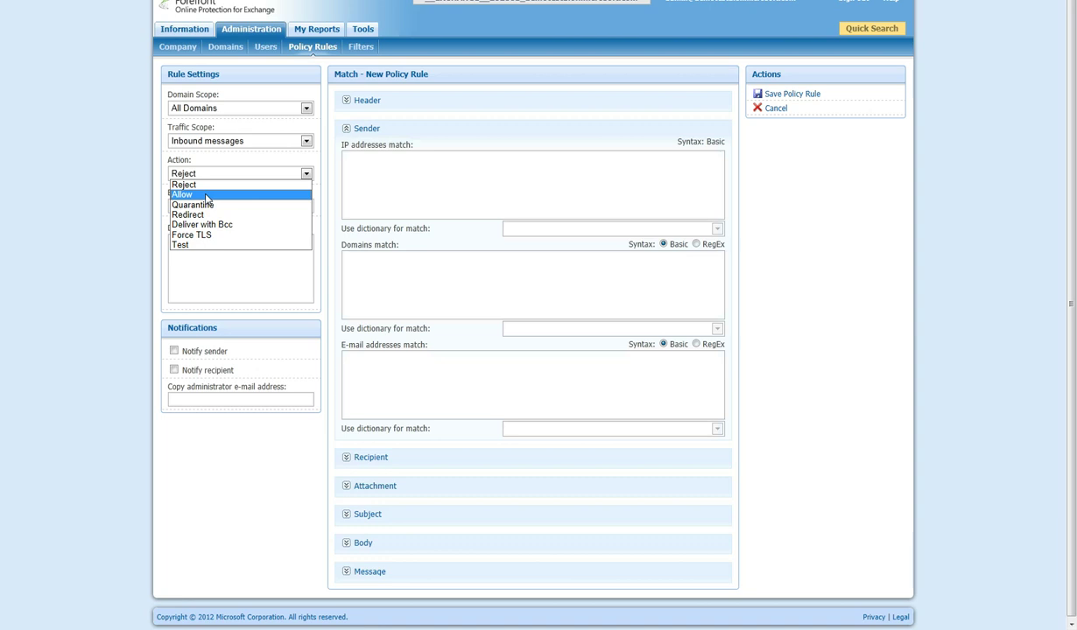
{"action": "mouse_move", "coordinate": [212, 215]}
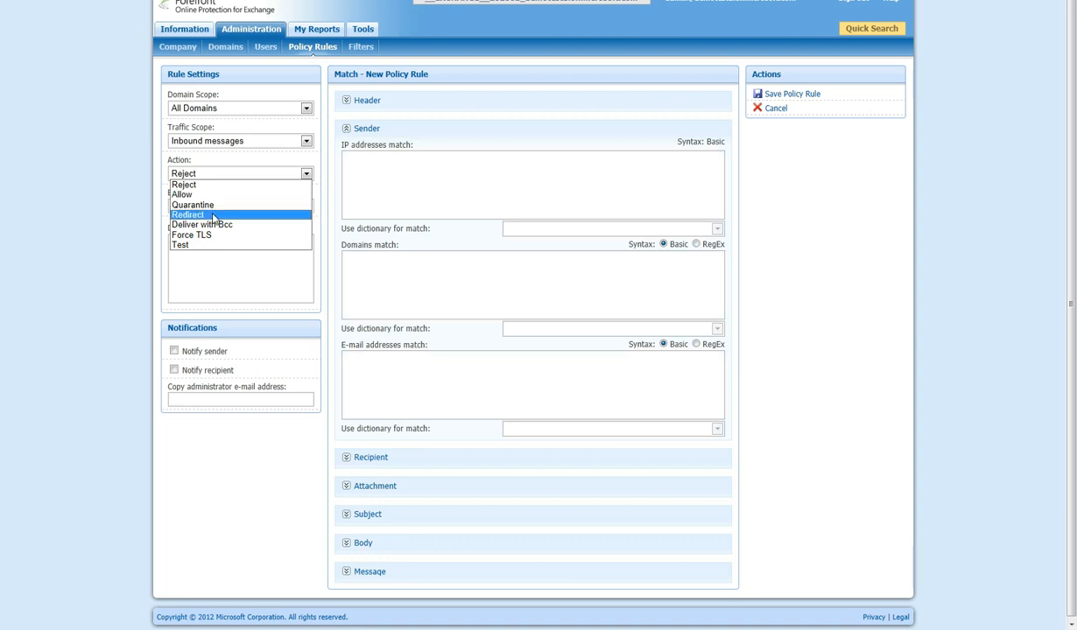
{"action": "mouse_move", "coordinate": [202, 224]}
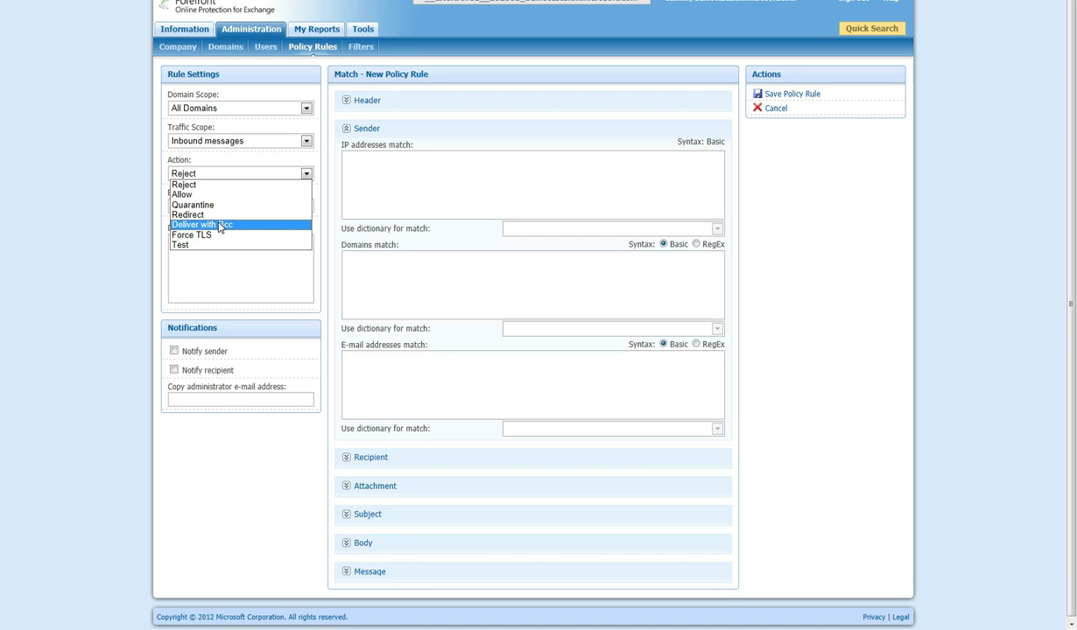
{"action": "mouse_move", "coordinate": [209, 235]}
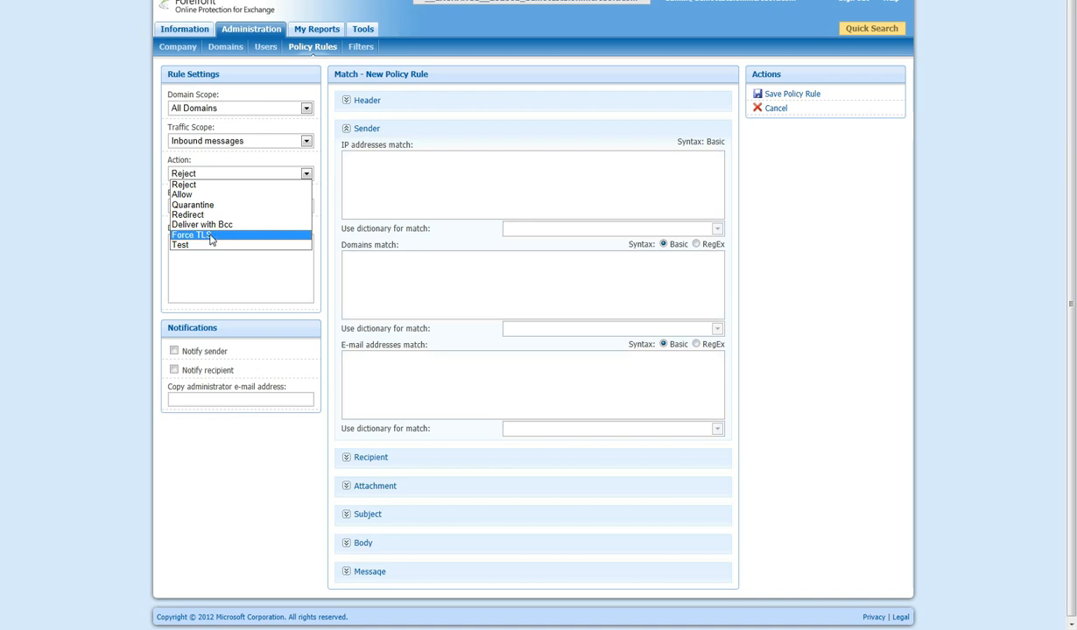
{"action": "mouse_move", "coordinate": [218, 224]}
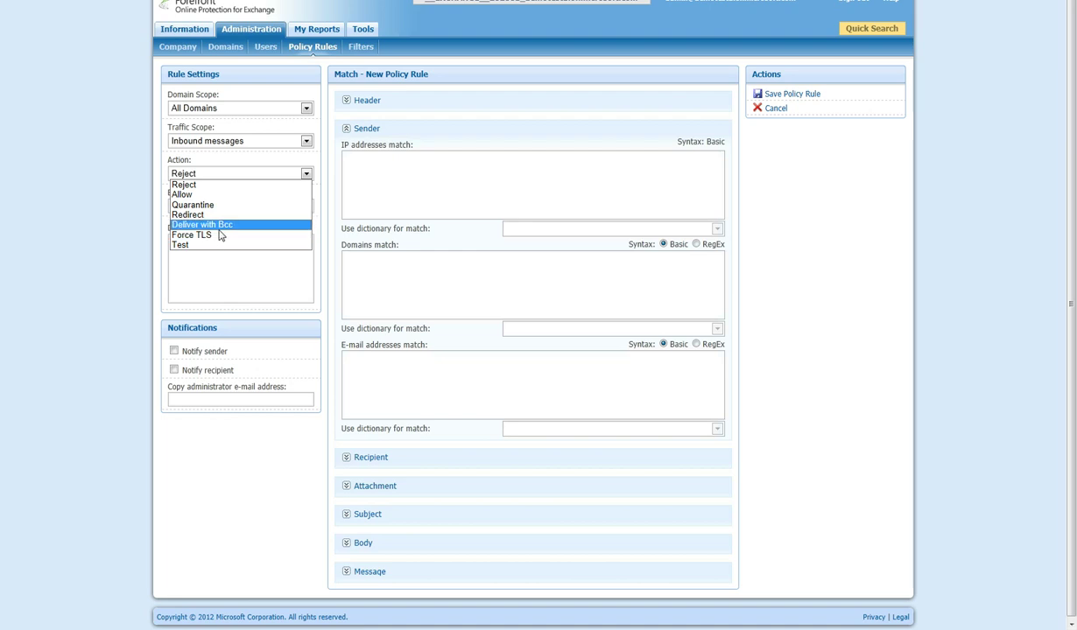
{"action": "mouse_move", "coordinate": [198, 235]}
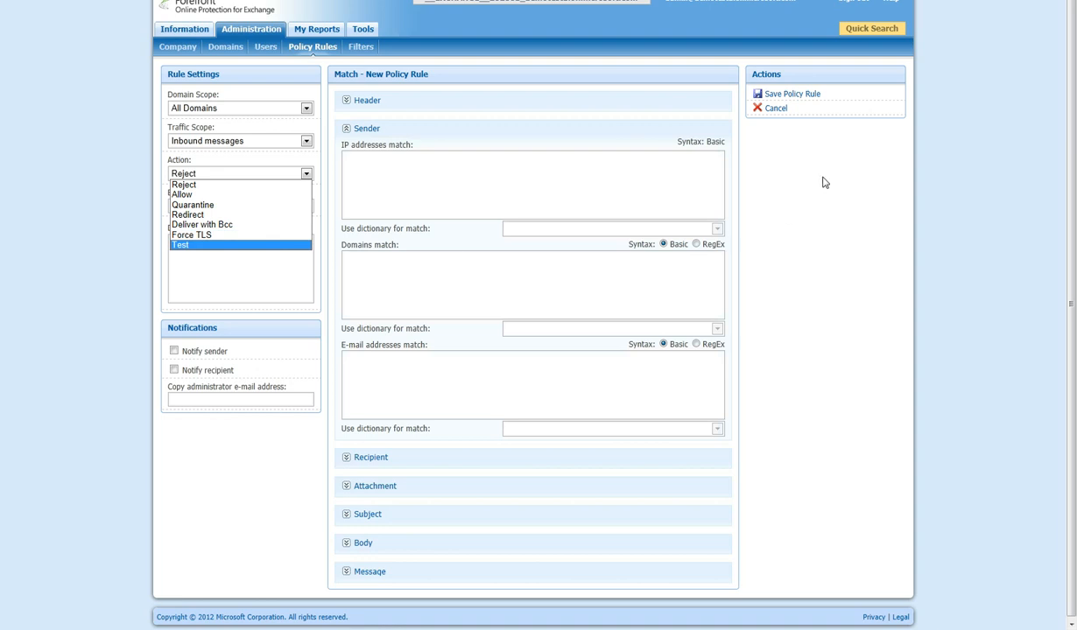
{"action": "mouse_move", "coordinate": [210, 235]}
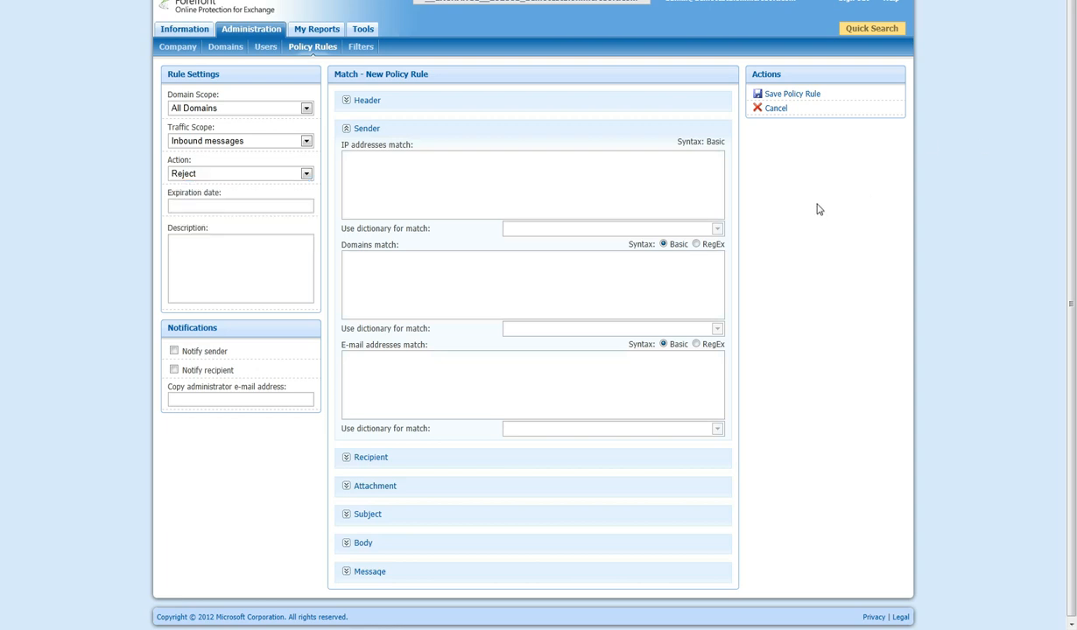
{"action": "mouse_move", "coordinate": [448, 179]}
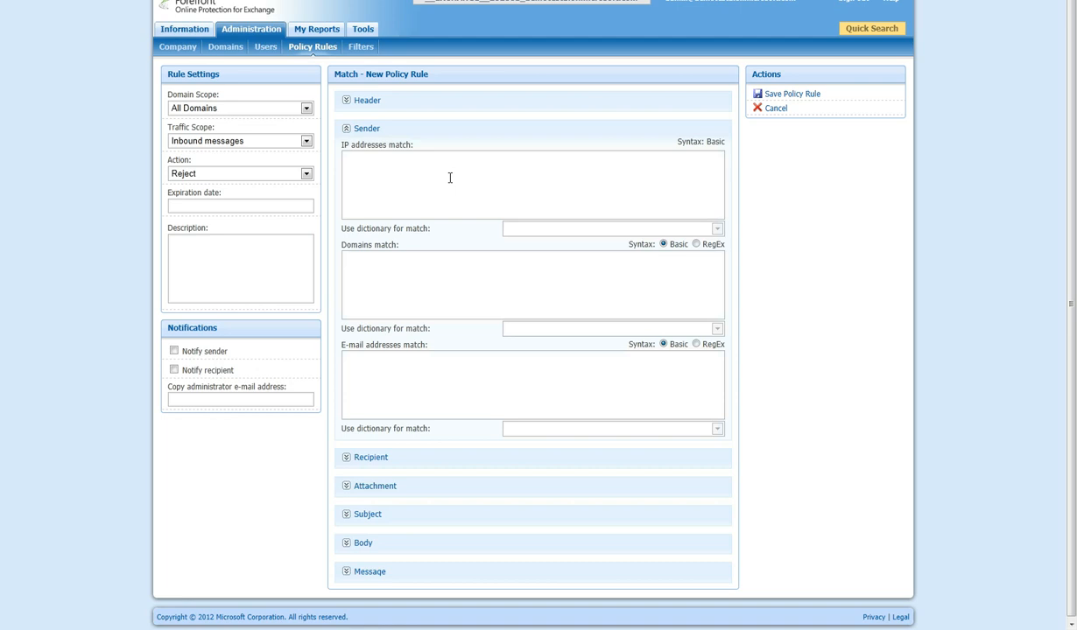
{"action": "mouse_move", "coordinate": [359, 314]}
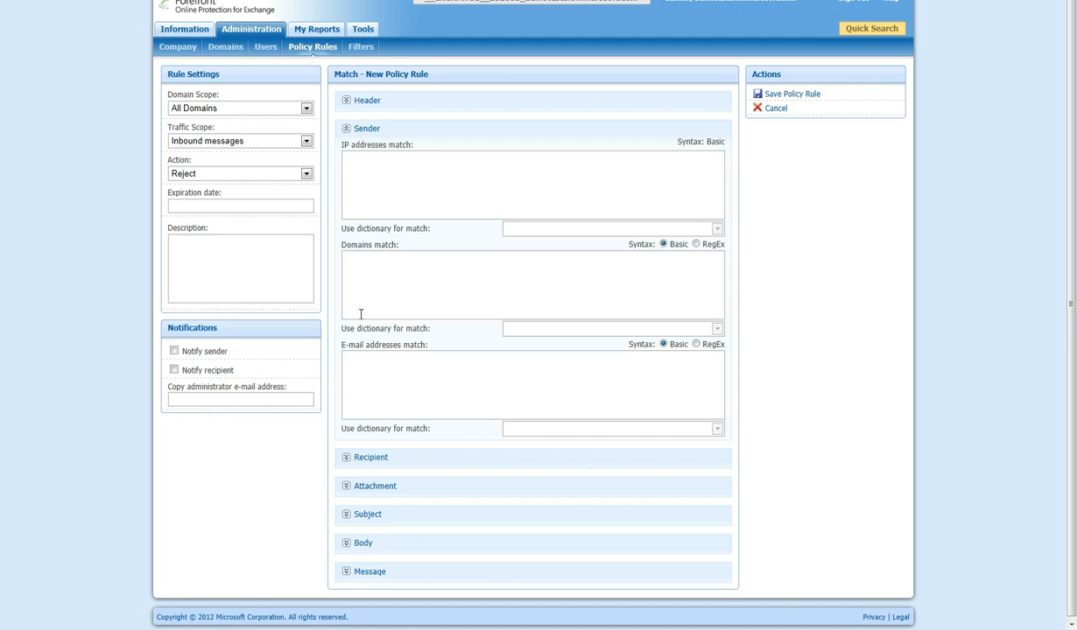
{"action": "mouse_move", "coordinate": [399, 287]}
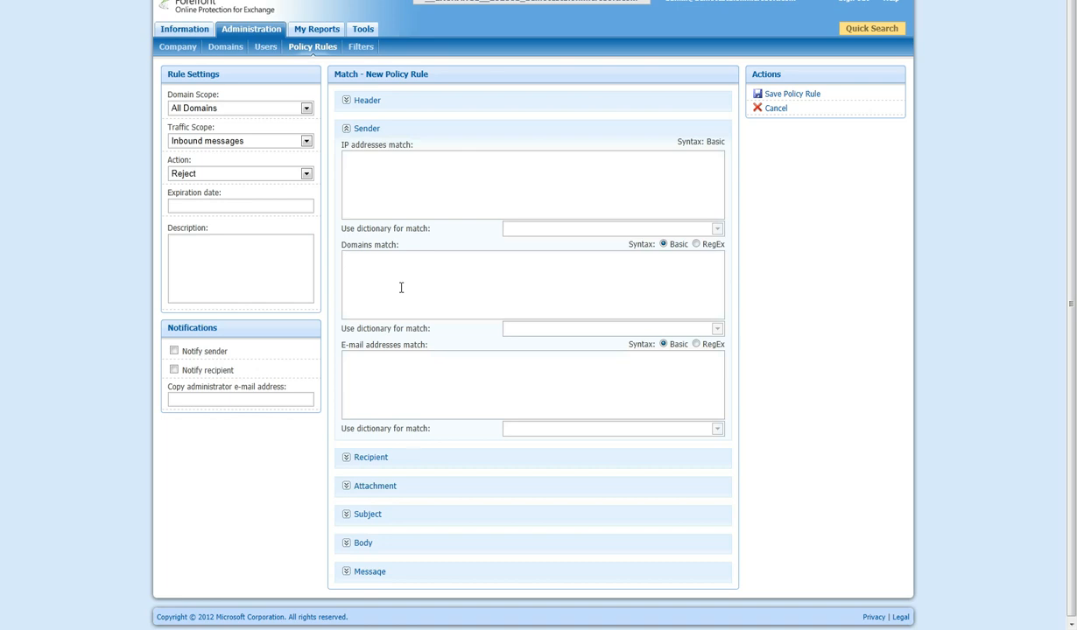
Match sender domain gmail.com and expand the Recipient criteria section
{"action": "type", "text": "gmail.com"}
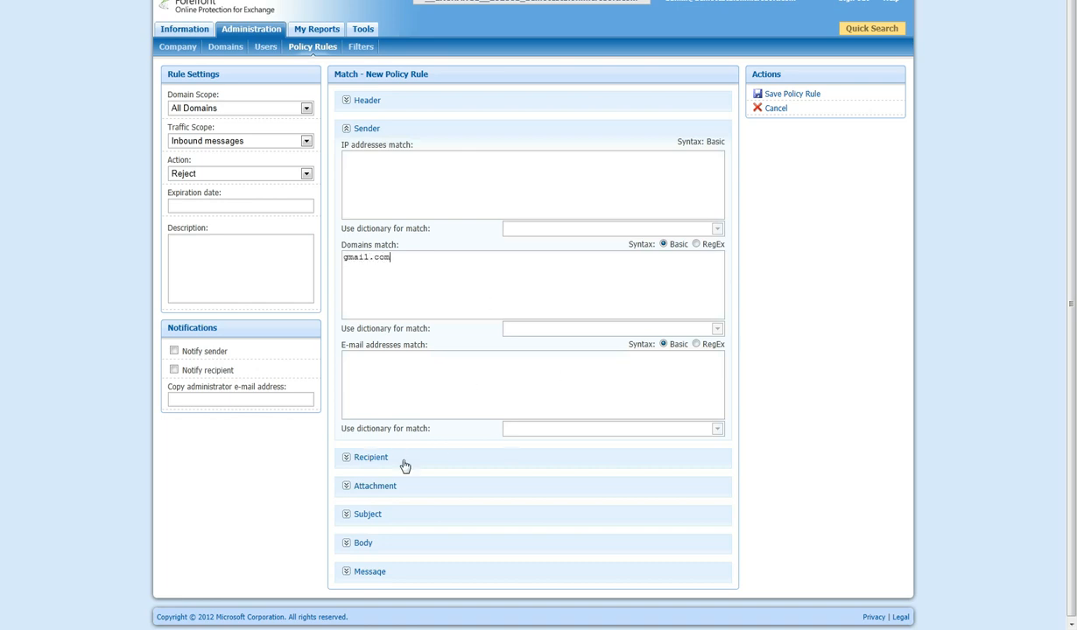
{"action": "left_click", "coordinate": [343, 459]}
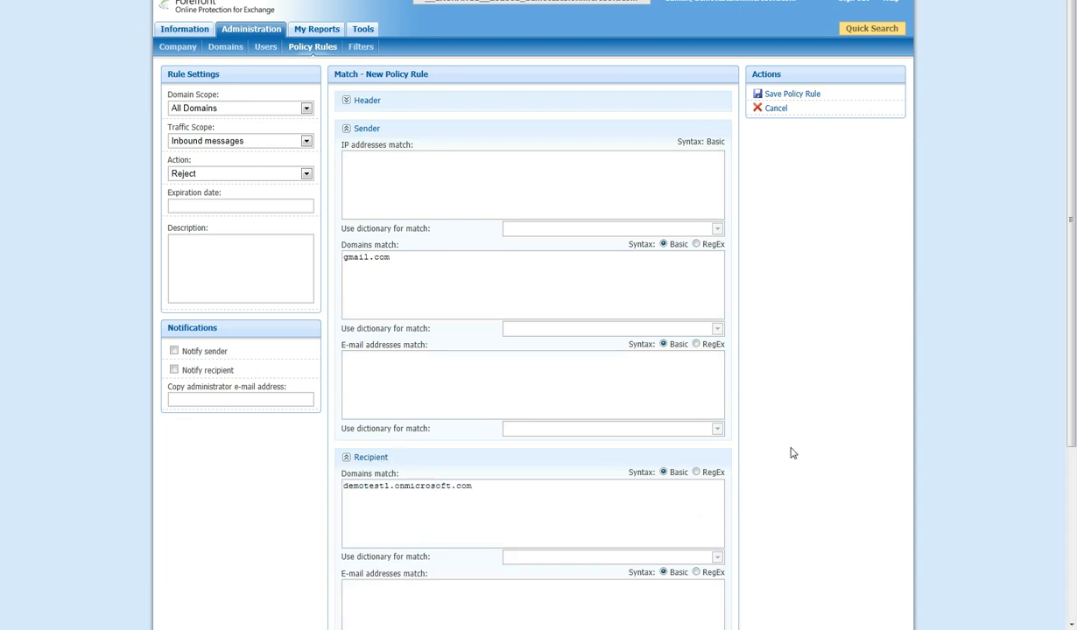
{"action": "scroll", "scroll_direction": "down", "scroll_amount": 3}
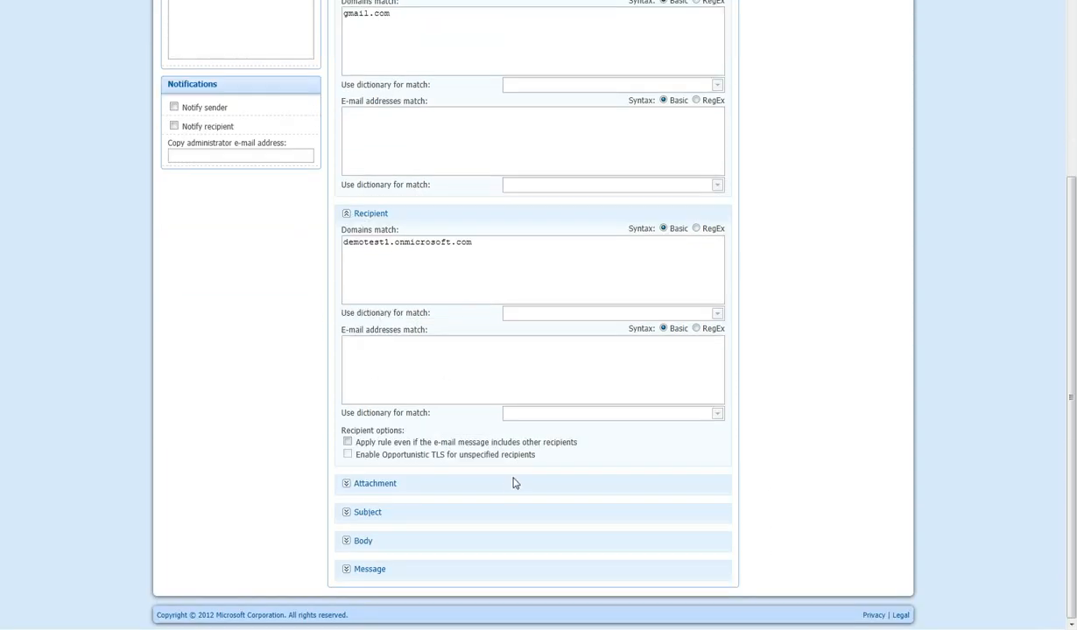
{"action": "left_click", "coordinate": [343, 441]}
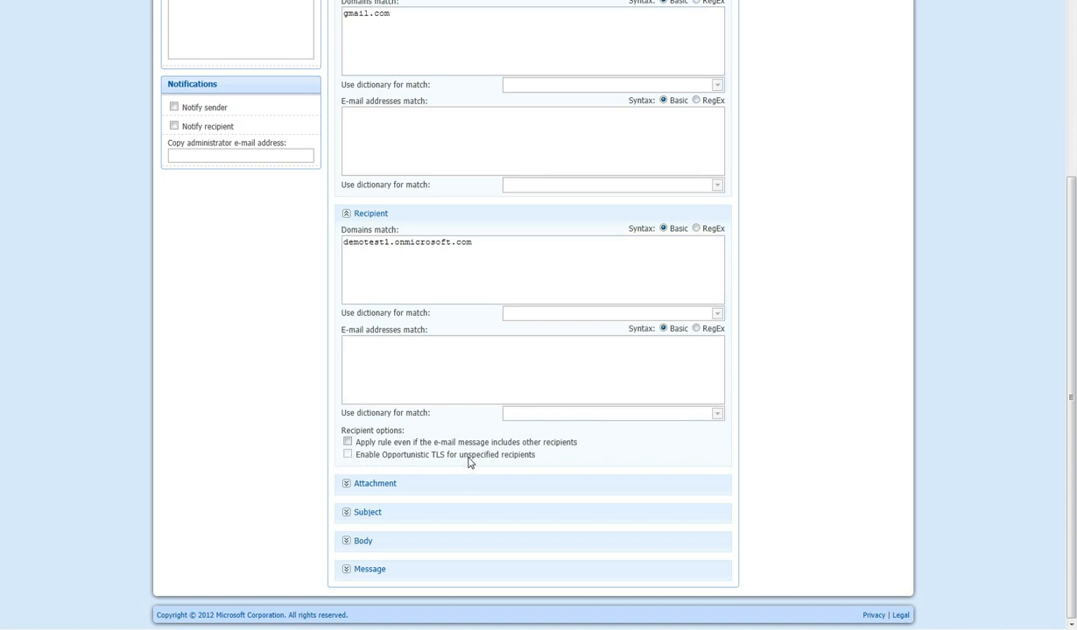
{"action": "mouse_move", "coordinate": [539, 466]}
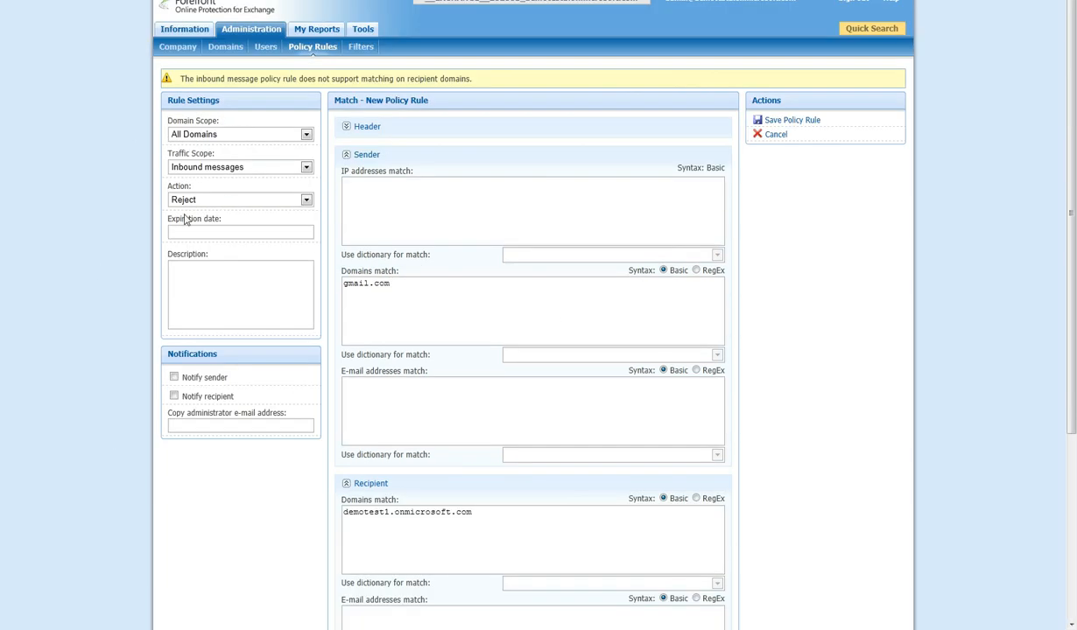
{"action": "mouse_move", "coordinate": [814, 456]}
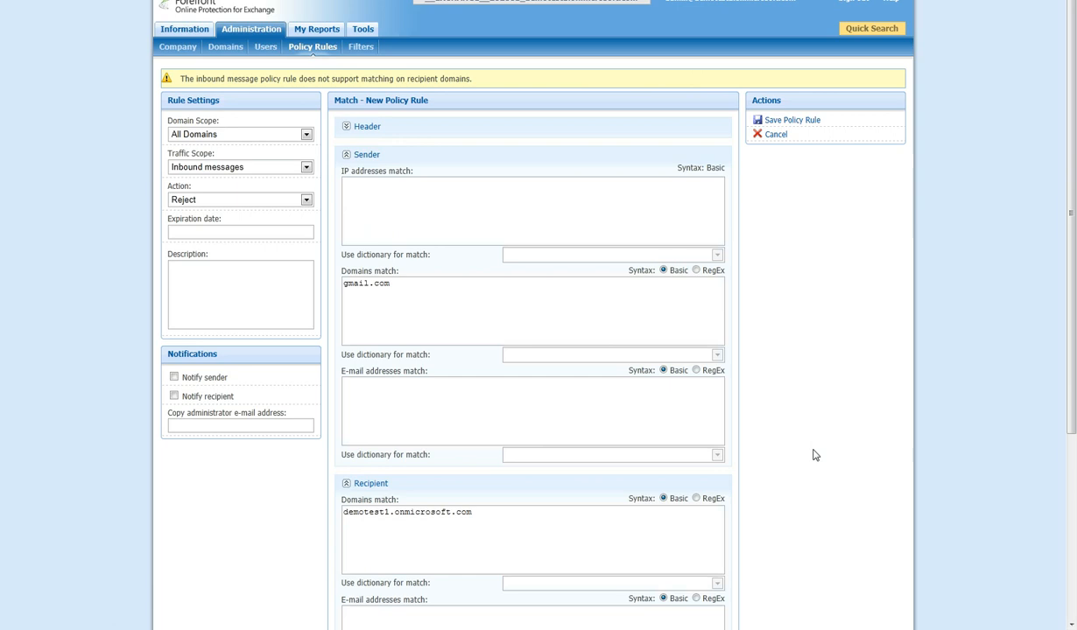
Expand and review the Attachment, Subject, Body and Message sections, leaving them empty
{"action": "scroll", "scroll_direction": "down", "scroll_amount": 3}
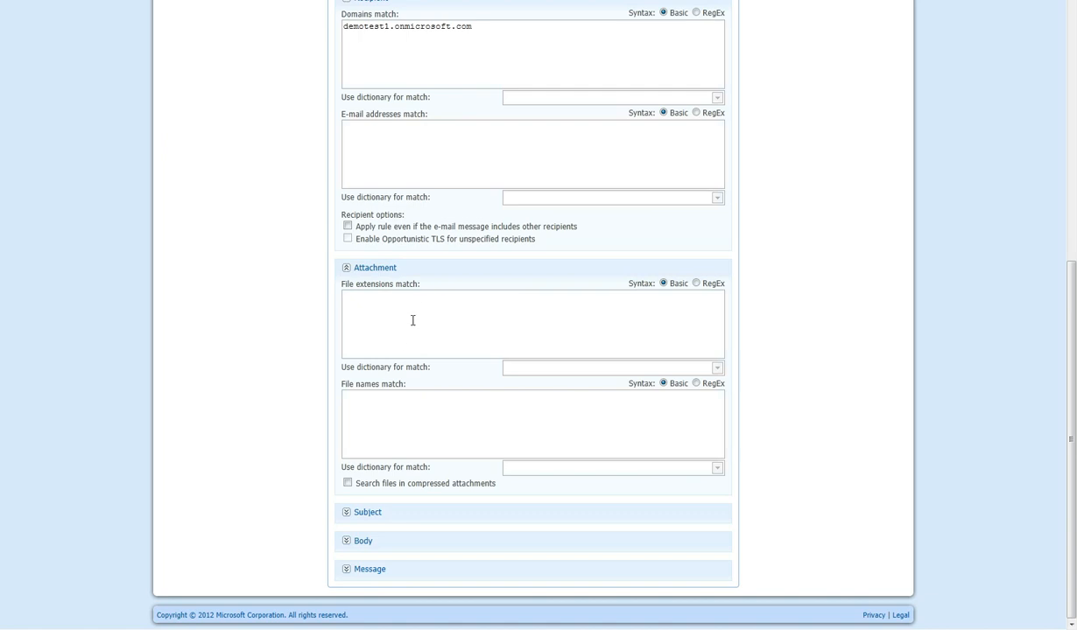
{"action": "mouse_move", "coordinate": [480, 427]}
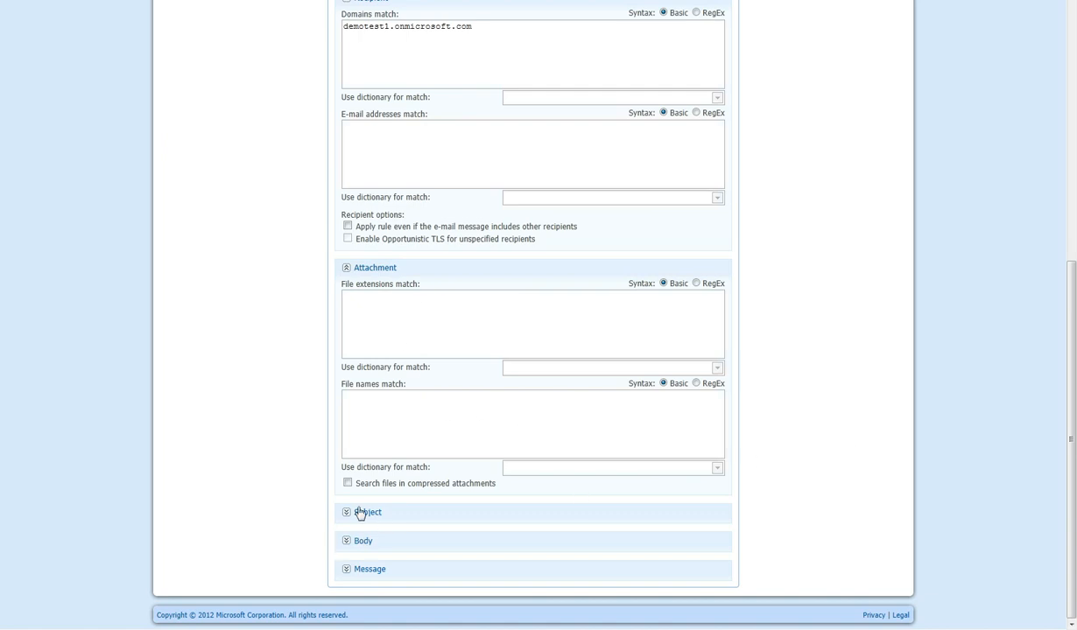
{"action": "left_click", "coordinate": [368, 508]}
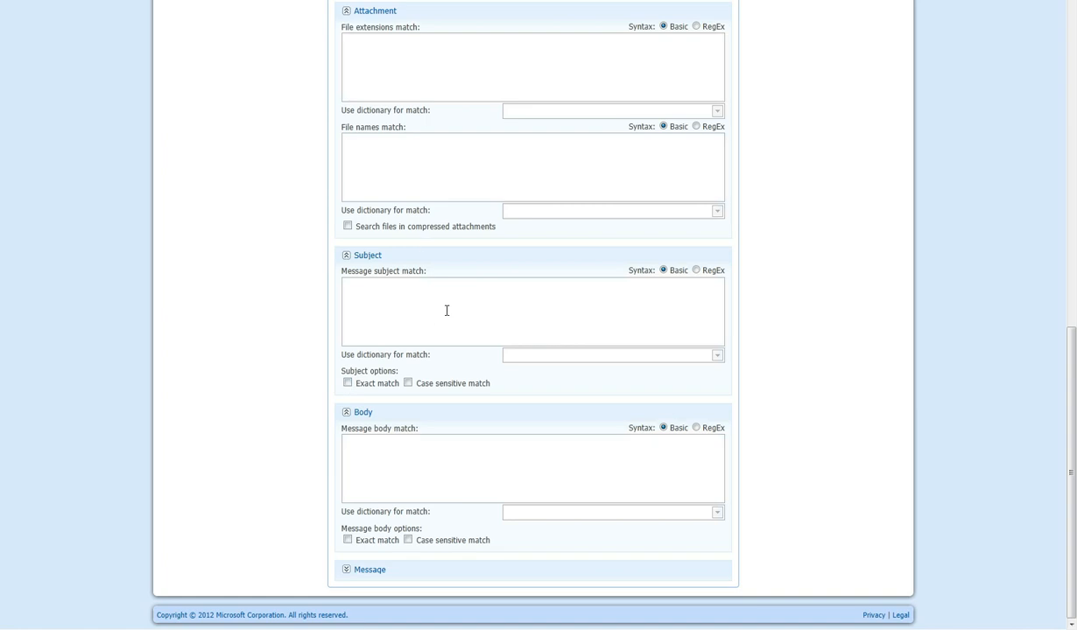
{"action": "mouse_move", "coordinate": [441, 311]}
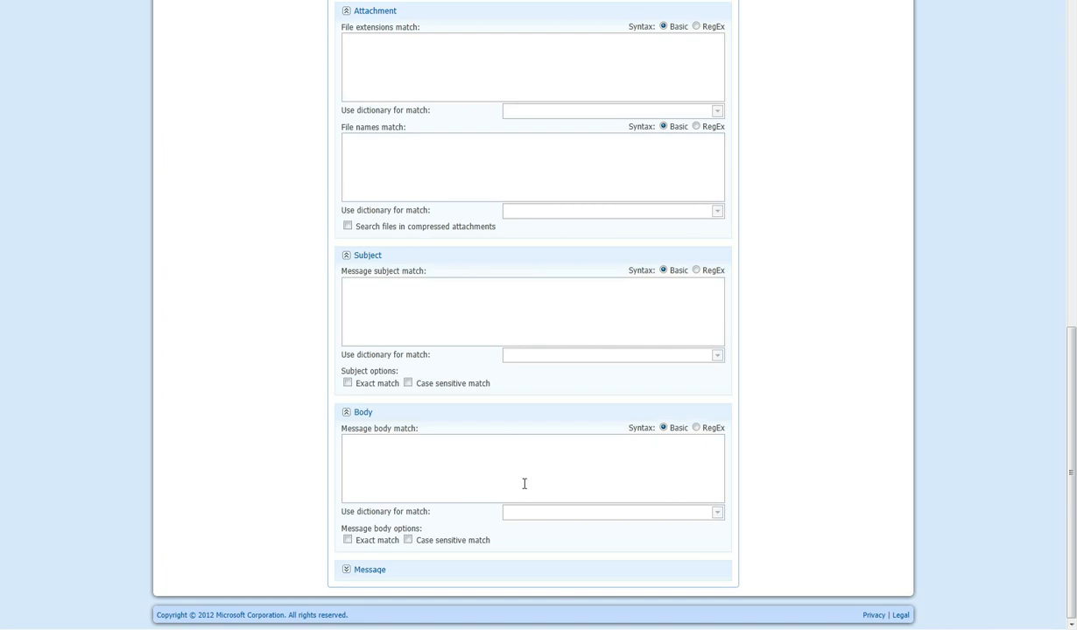
{"action": "mouse_move", "coordinate": [749, 385]}
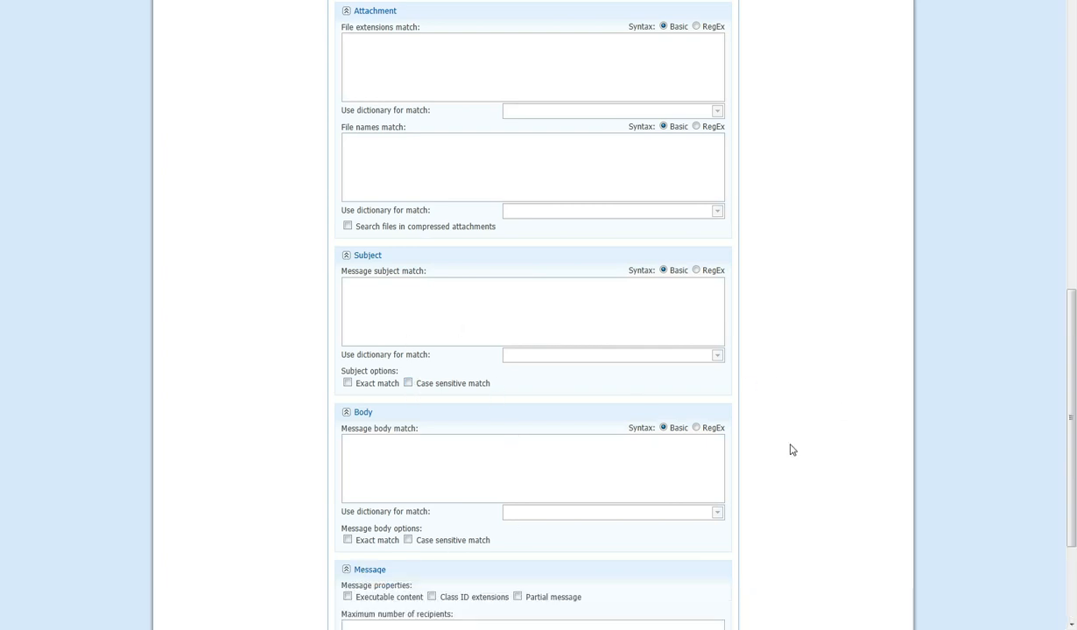
{"action": "scroll", "scroll_direction": "down", "scroll_amount": 3}
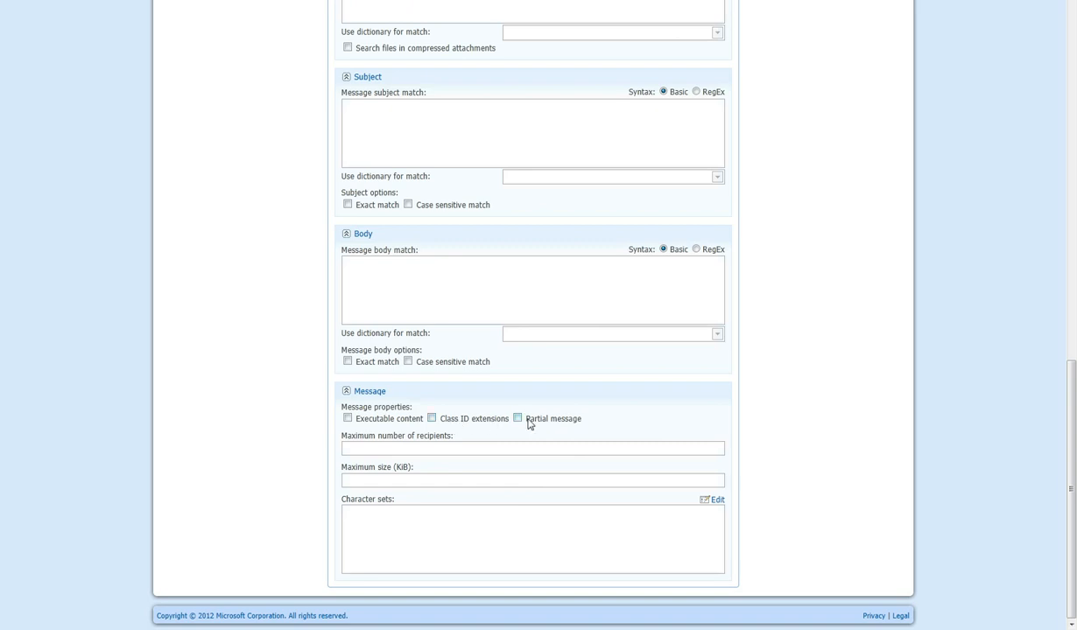
{"action": "mouse_move", "coordinate": [532, 434]}
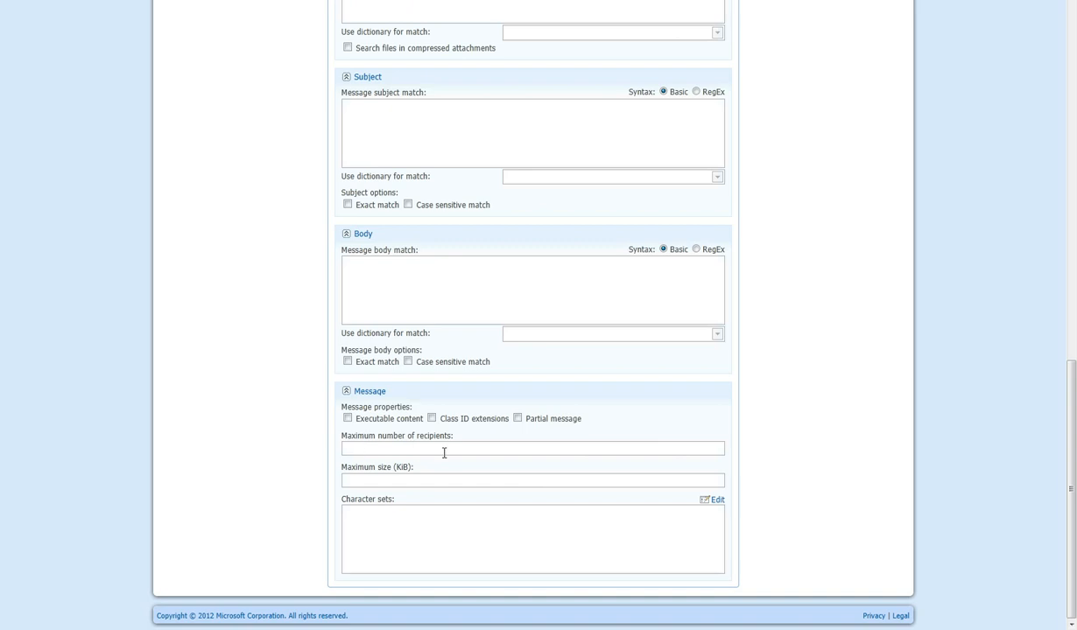
{"action": "mouse_move", "coordinate": [487, 544]}
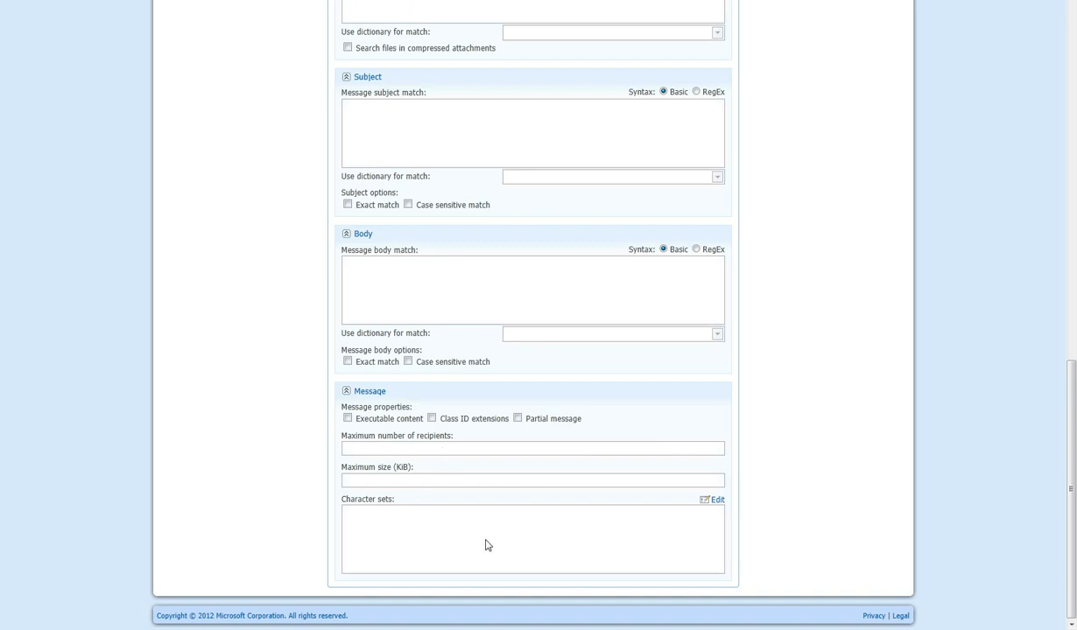
{"action": "scroll", "scroll_direction": "up", "scroll_amount": 3}
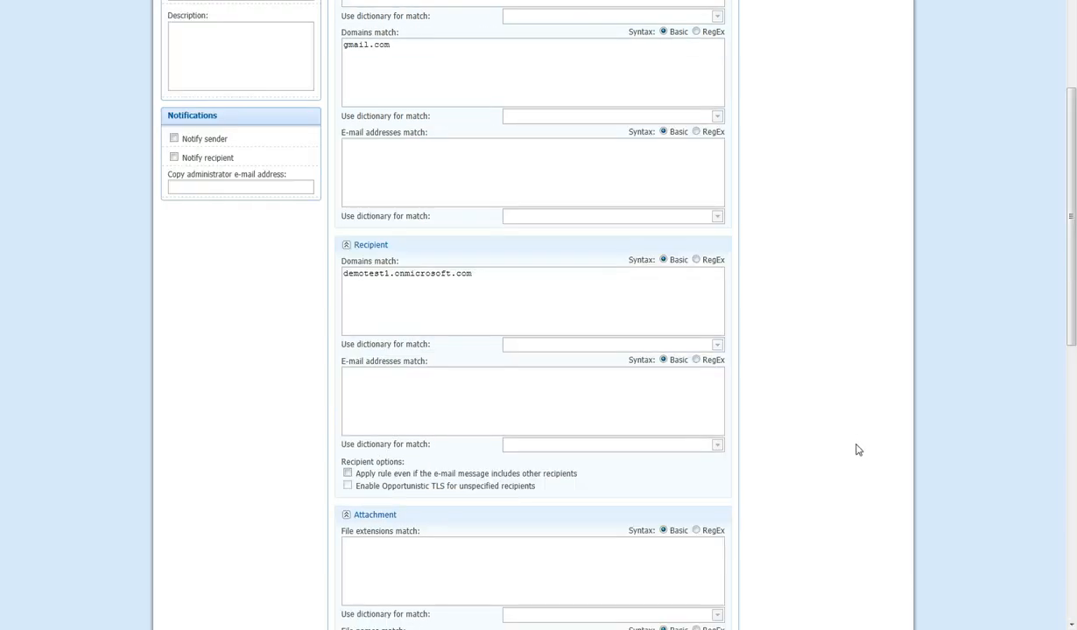
{"action": "scroll", "scroll_direction": "up", "scroll_amount": 3}
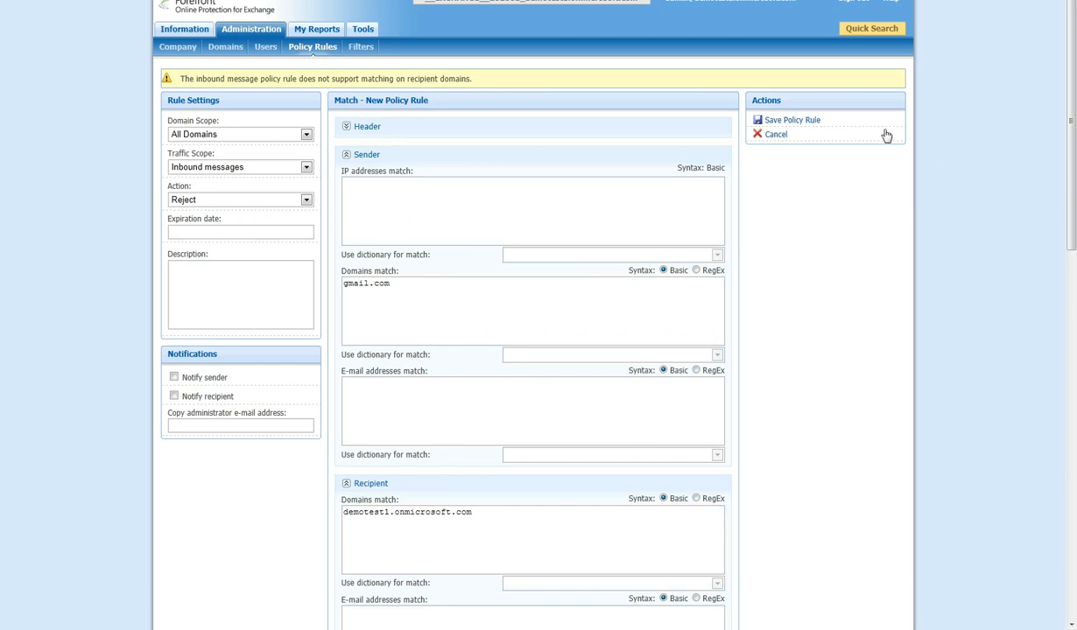
{"action": "mouse_move", "coordinate": [914, 277]}
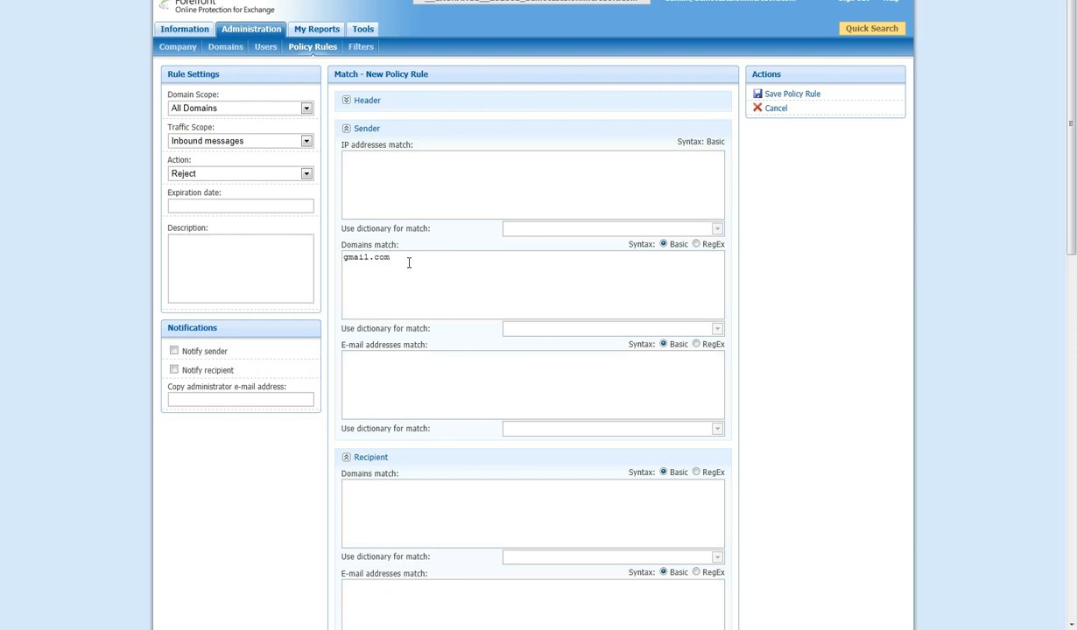
{"action": "mouse_move", "coordinate": [800, 95]}
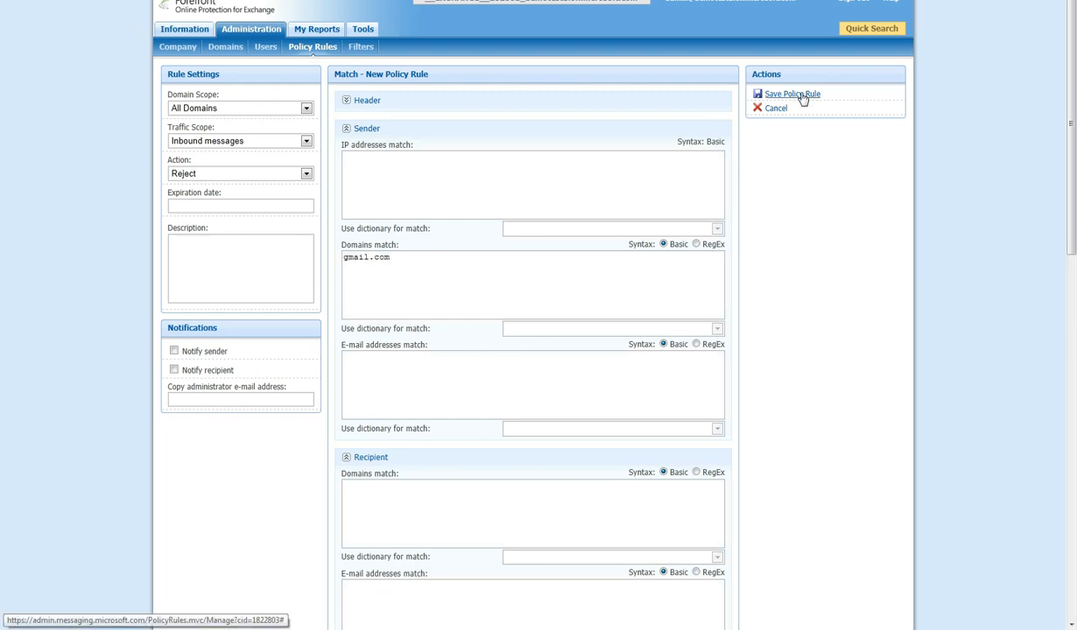
{"action": "mouse_move", "coordinate": [259, 178]}
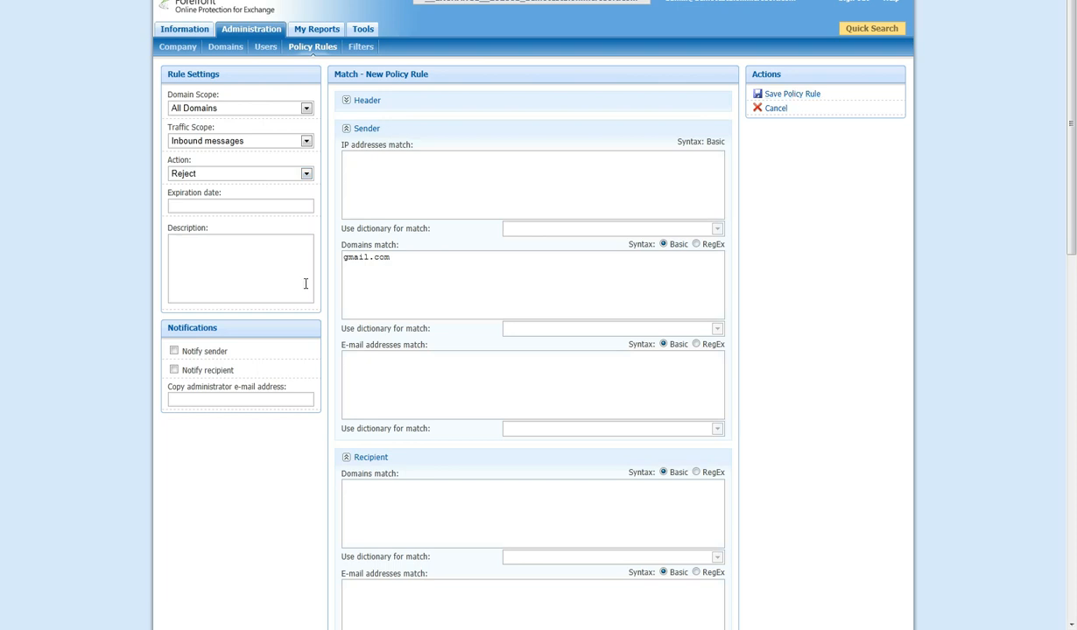
Save the policy rule matching only sender domain gmail.com
{"action": "left_click", "coordinate": [784, 94]}
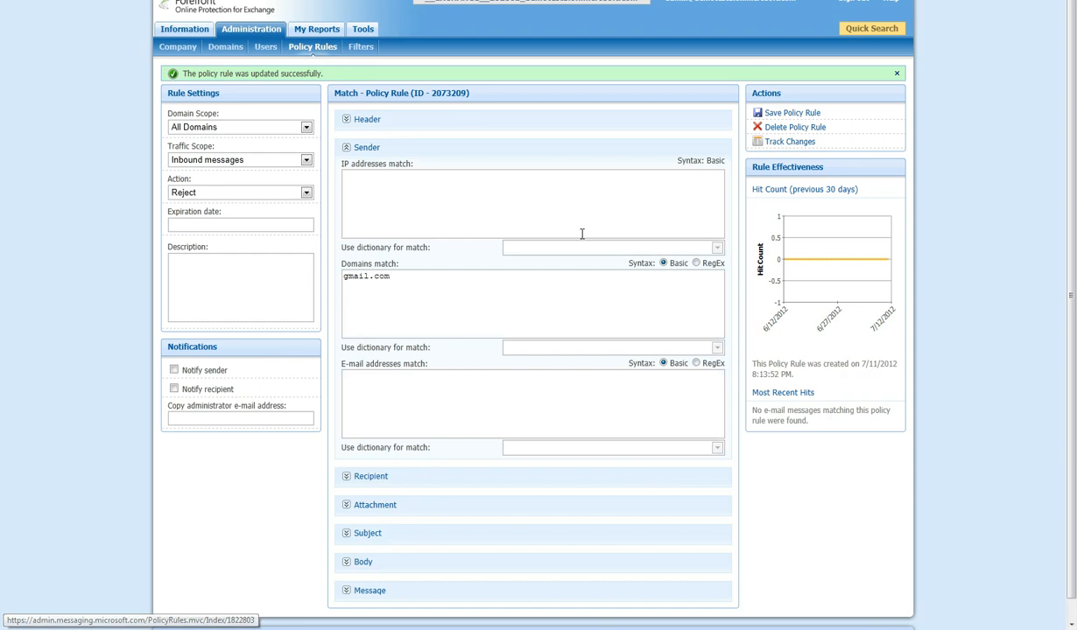
View the Policy Rules list and reopen the saved gmail.com Reject rule, leaving scope All Domains
{"action": "left_click", "coordinate": [311, 46]}
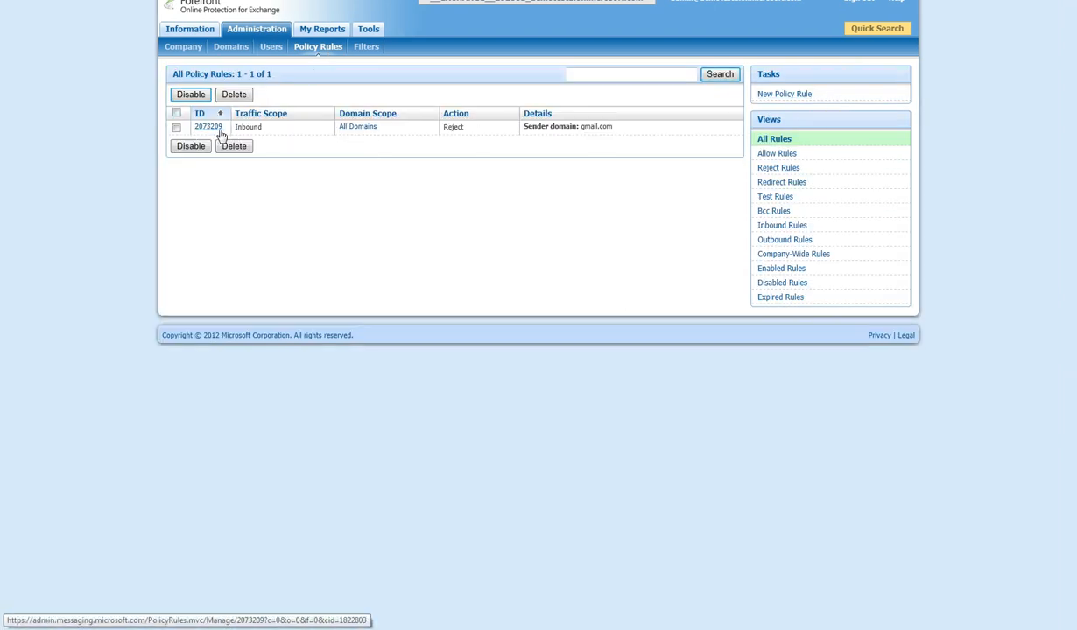
{"action": "left_click", "coordinate": [206, 126]}
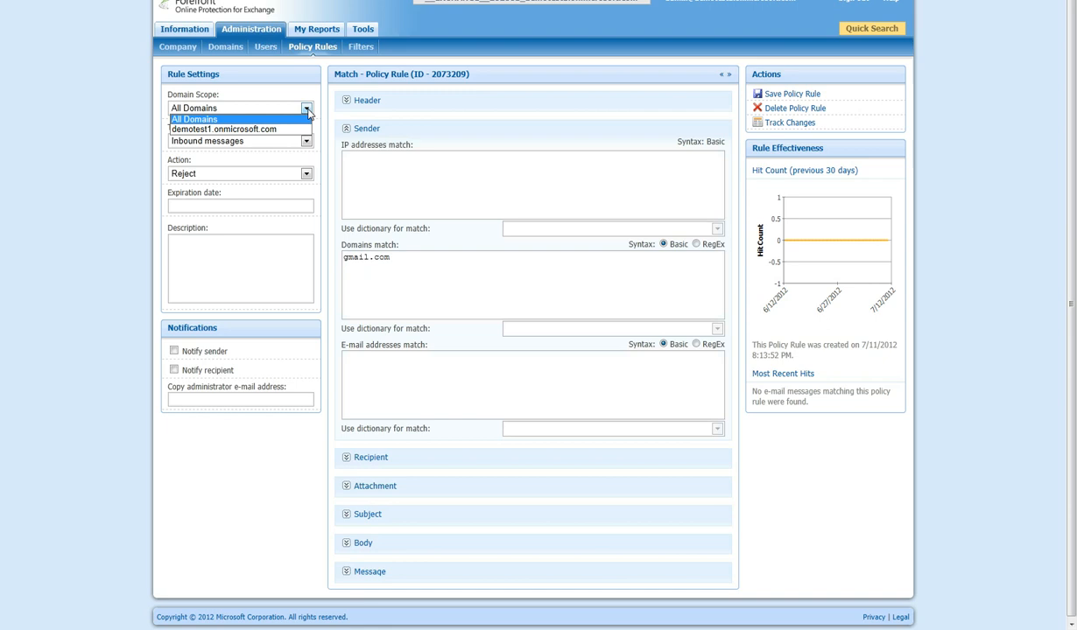
{"action": "mouse_move", "coordinate": [390, 131]}
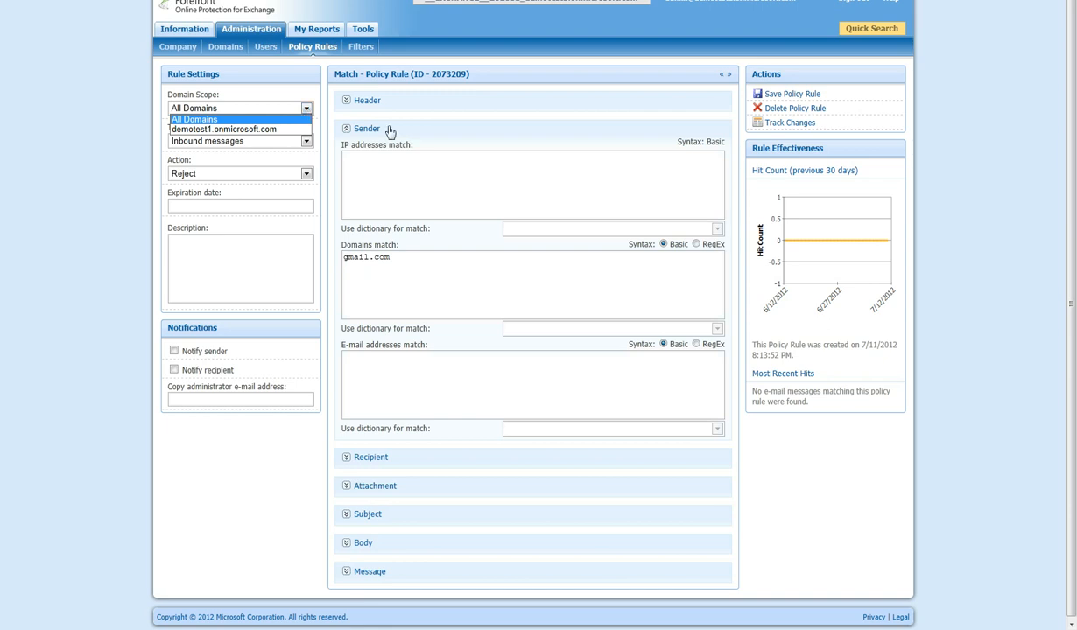
{"action": "left_click", "coordinate": [193, 119]}
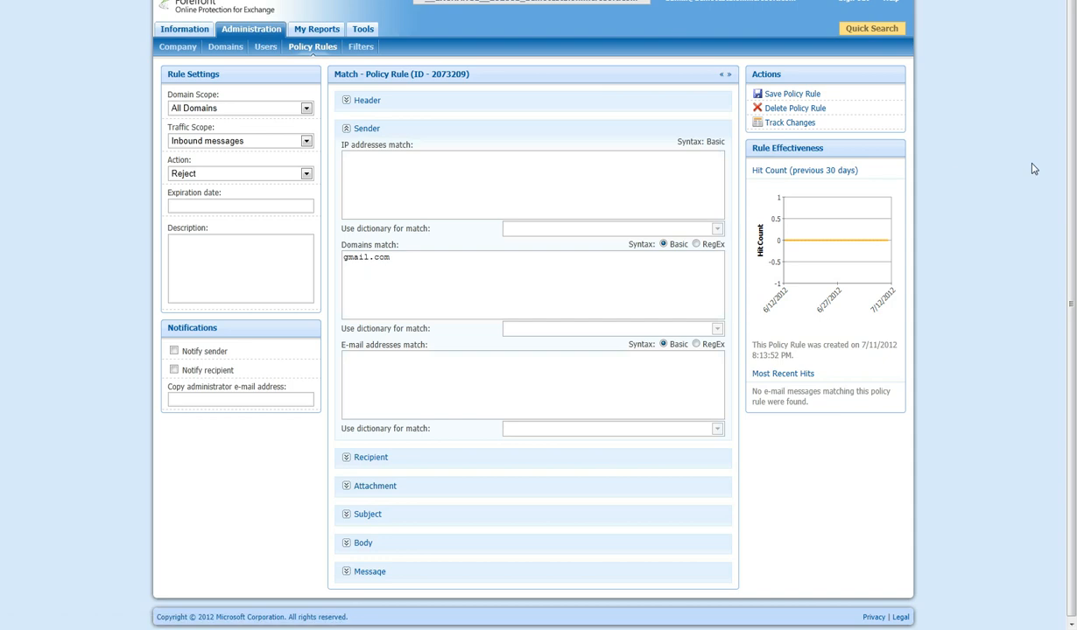
{"action": "mouse_move", "coordinate": [928, 226]}
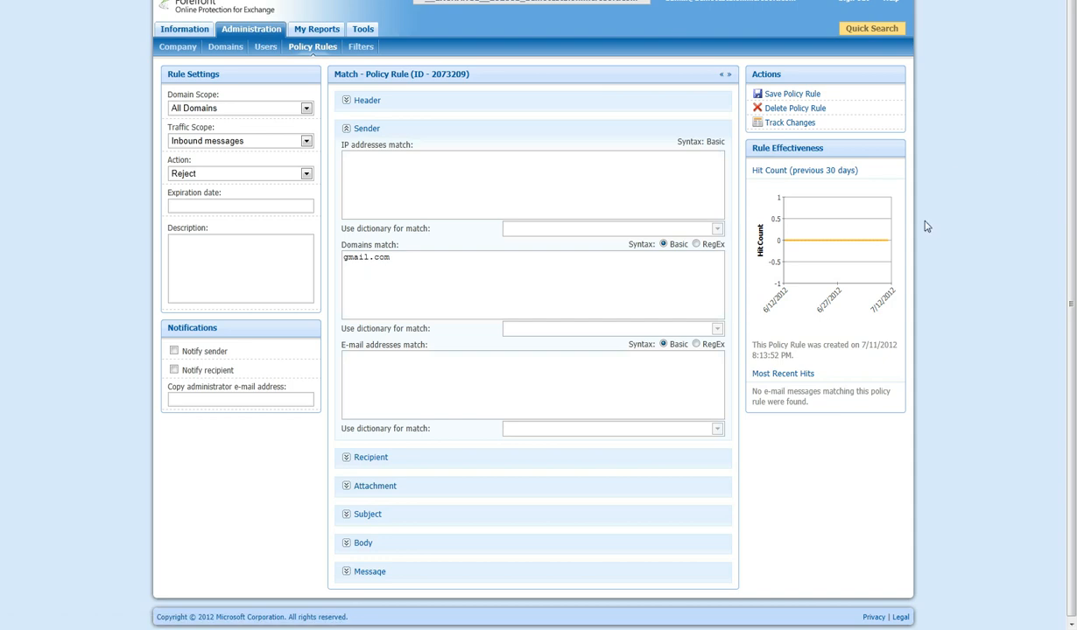
{"action": "mouse_move", "coordinate": [966, 239]}
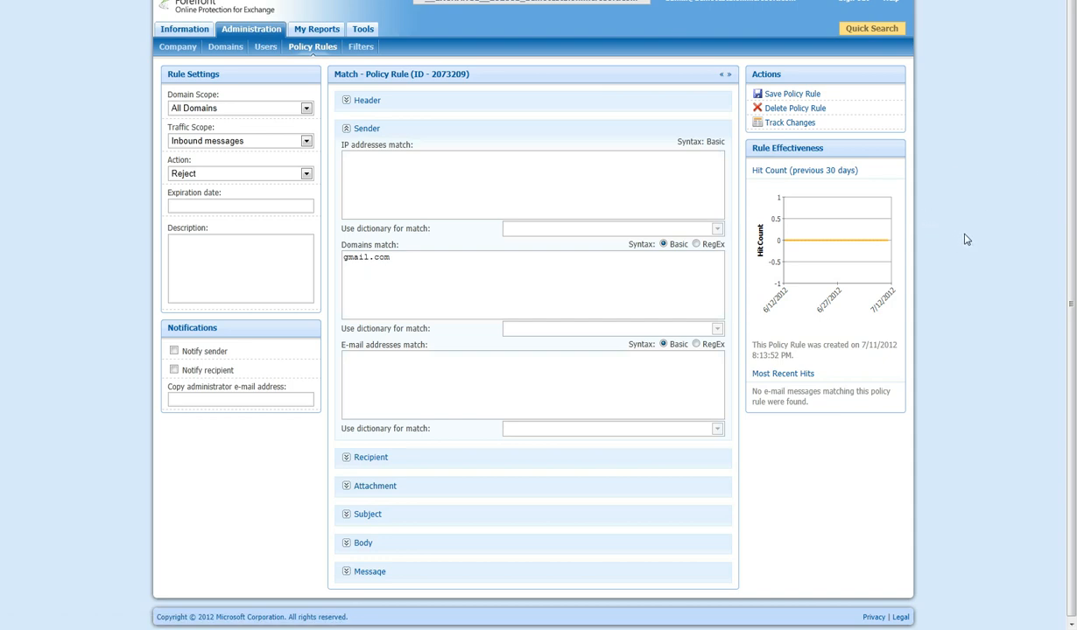